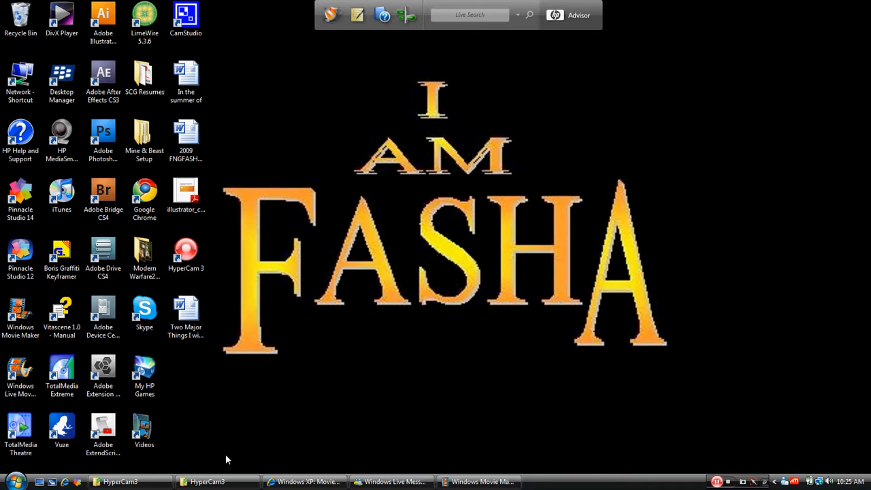
# Step: Restore the Movie Maker project window from the taskbar with the first Highrise clip on the storyboard
pyautogui.click(480, 482)
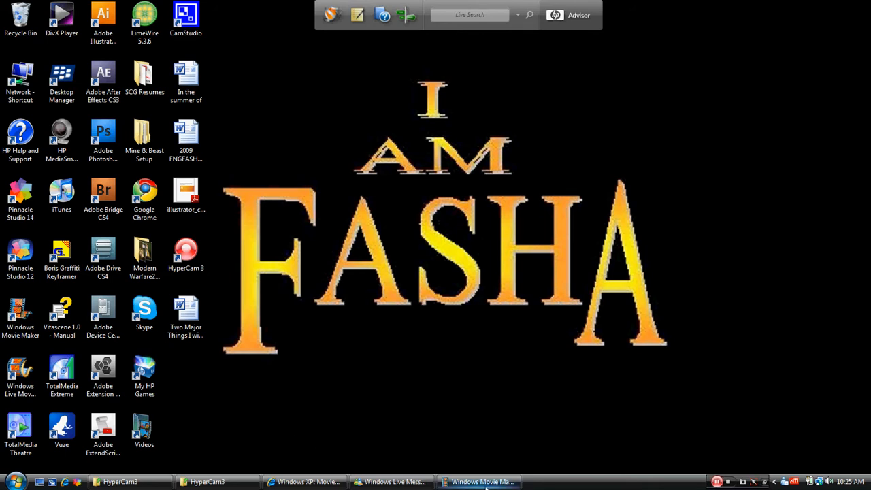
pyautogui.click(480, 482)
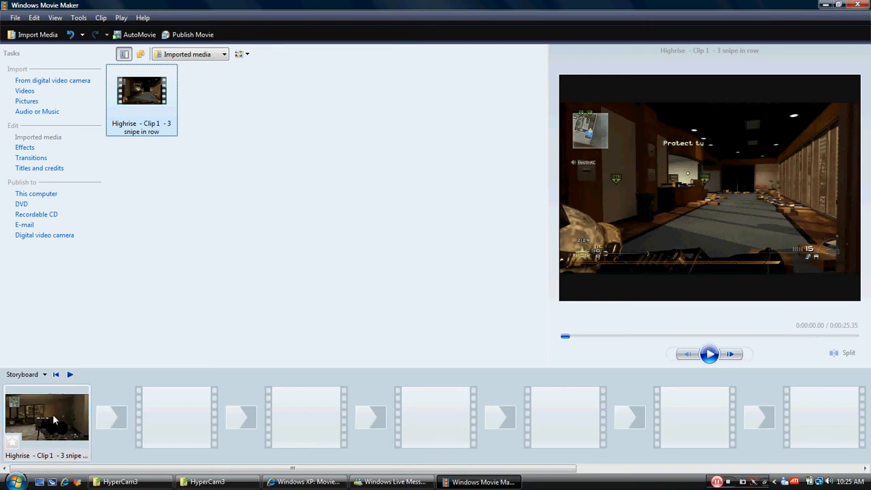
pyautogui.click(711, 354)
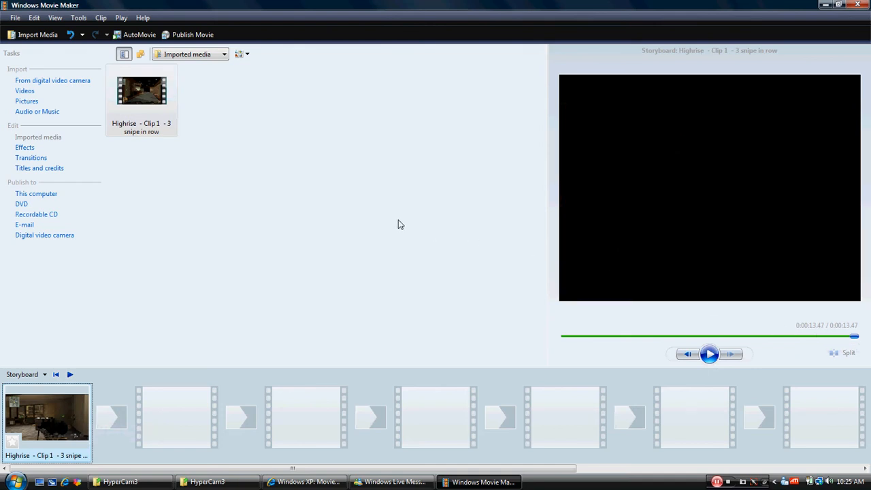
pyautogui.moveTo(398, 221)
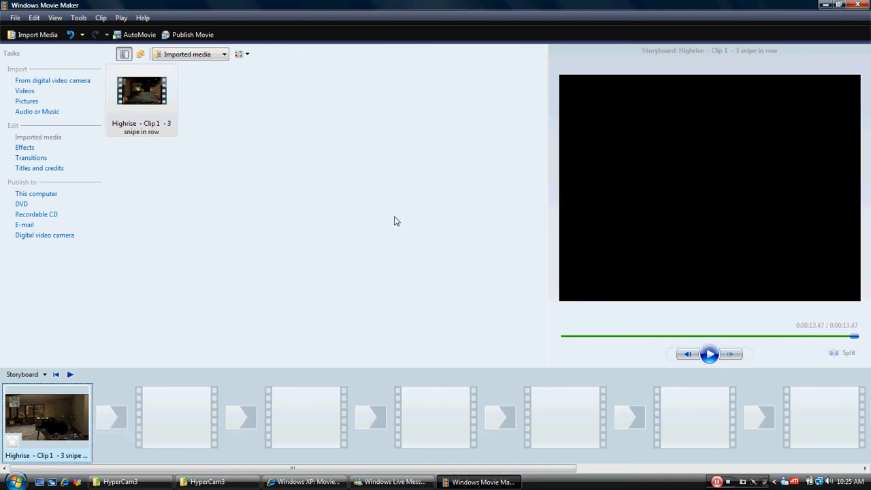
pyautogui.moveTo(117, 291)
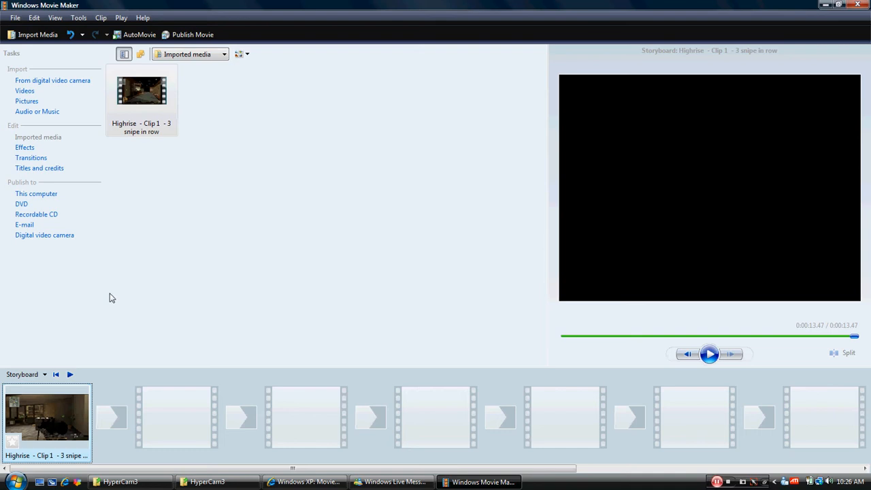
pyautogui.moveTo(125, 297)
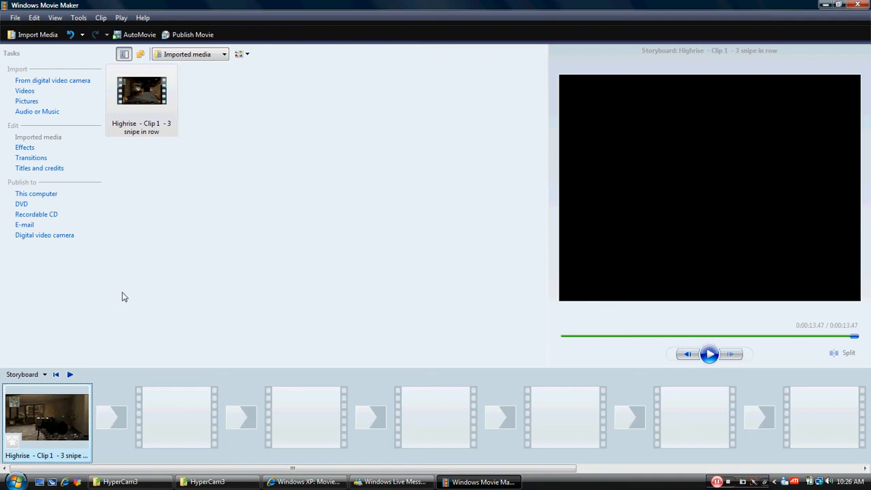
pyautogui.moveTo(271, 250)
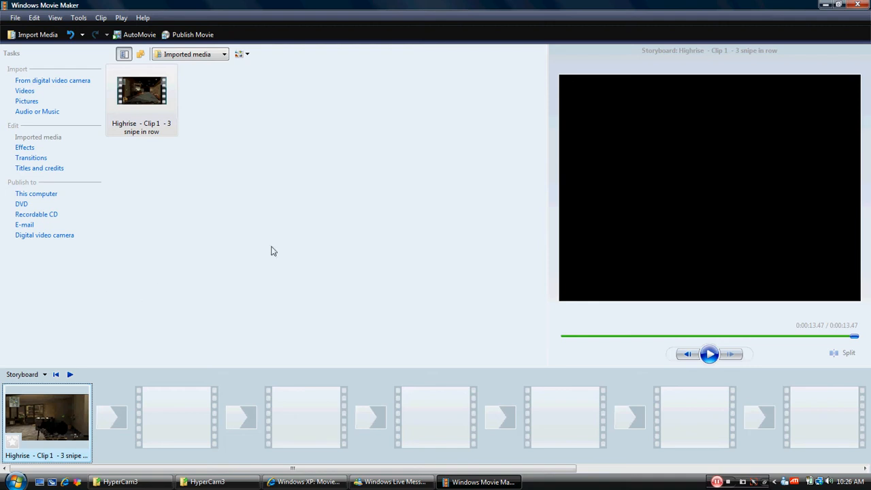
pyautogui.moveTo(38, 36)
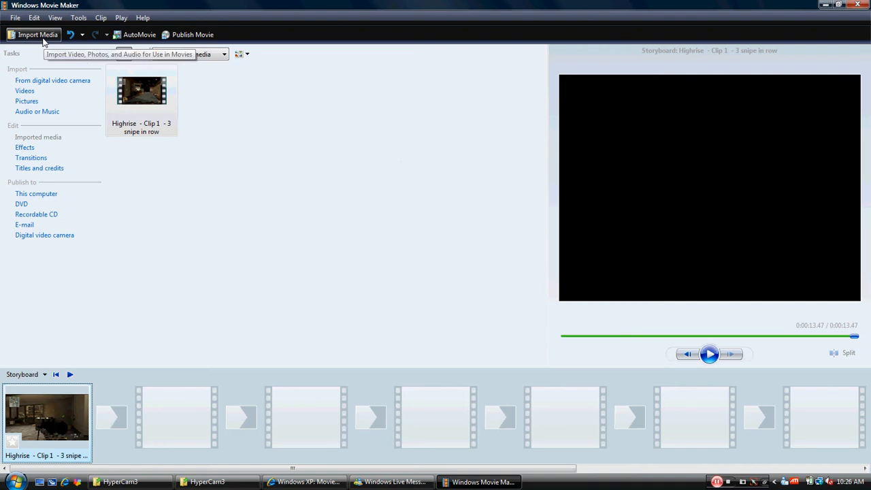
# Step: Import the Highrise Clip 2 video file from the Videos folder into the media collection
pyautogui.click(39, 35)
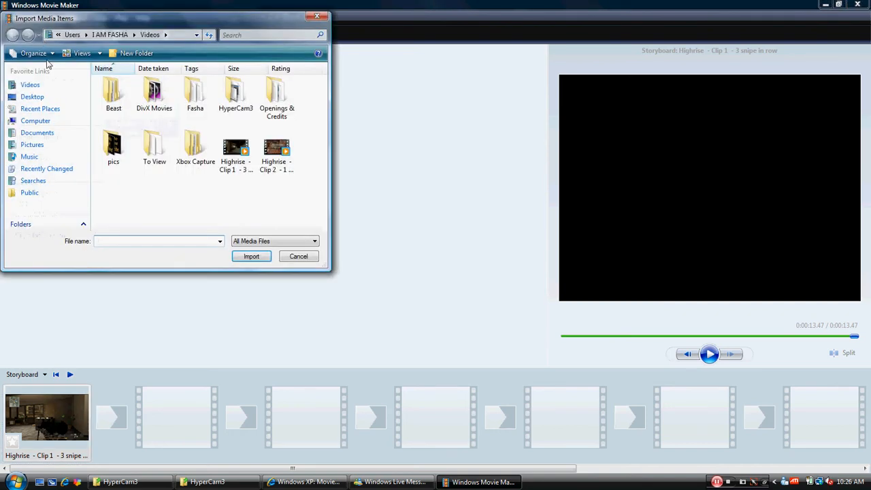
pyautogui.click(276, 147)
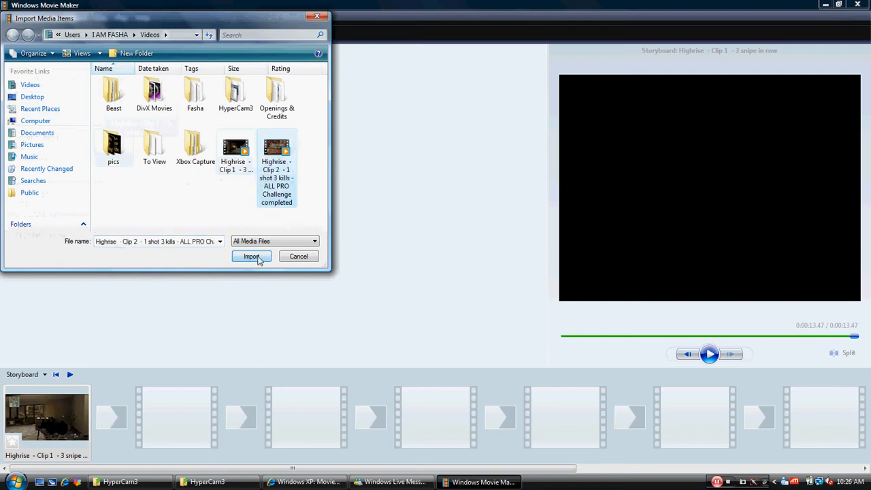
pyautogui.click(252, 256)
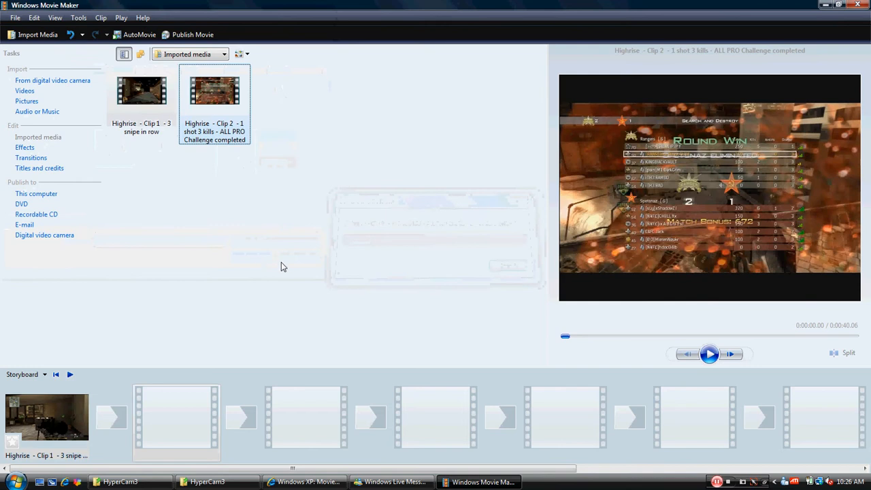
pyautogui.moveTo(215, 106)
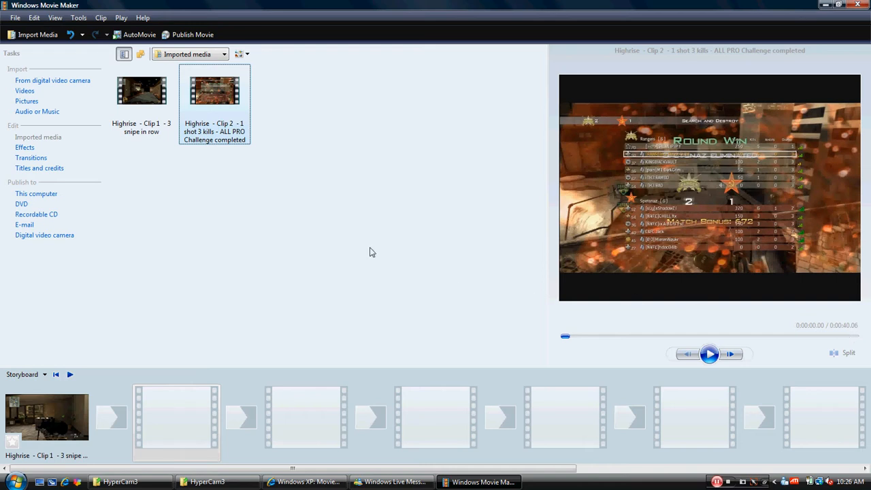
pyautogui.click(141, 92)
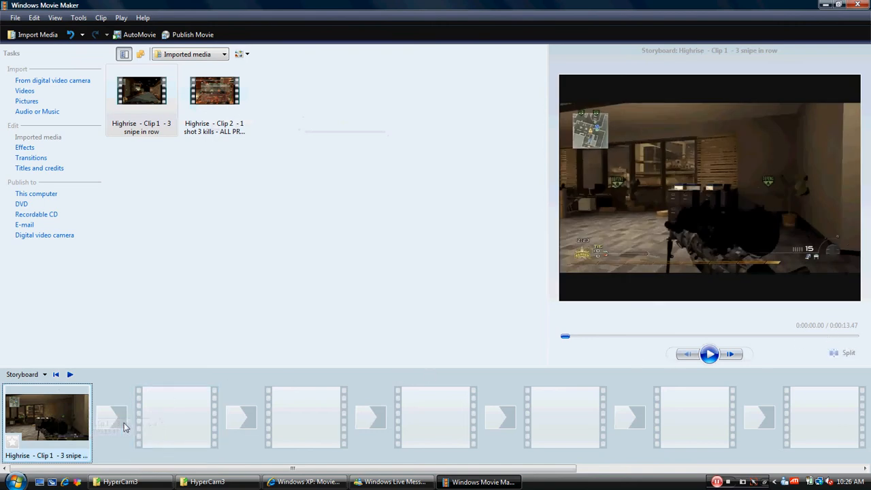
pyautogui.moveTo(272, 246)
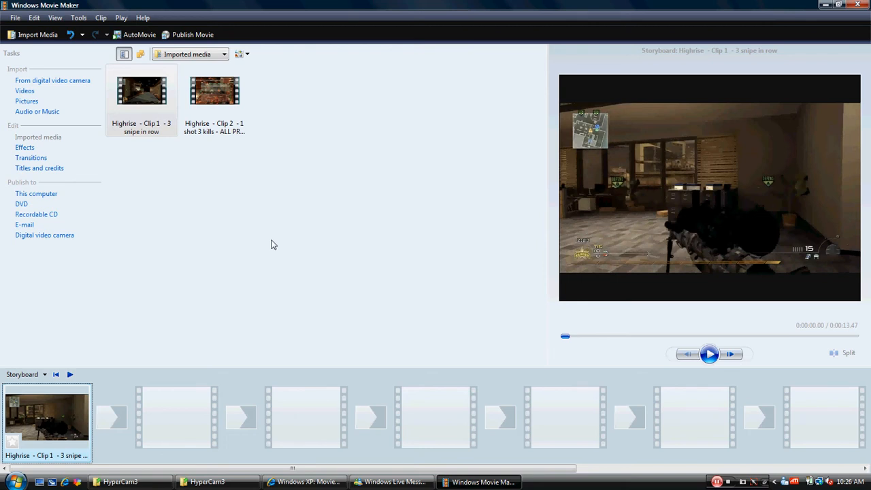
# Step: Place Highrise Clip 2 in the second storyboard slot after Clip 1 and preview it
pyautogui.click(177, 417)
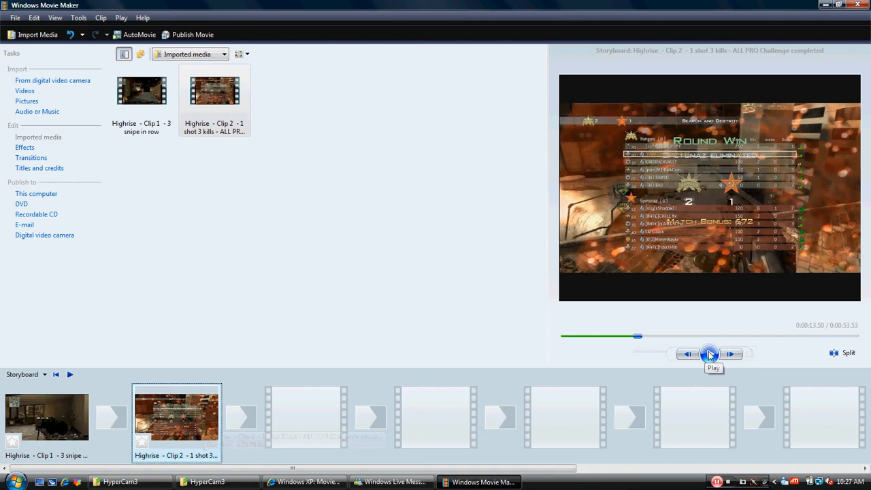
pyautogui.moveTo(775, 354)
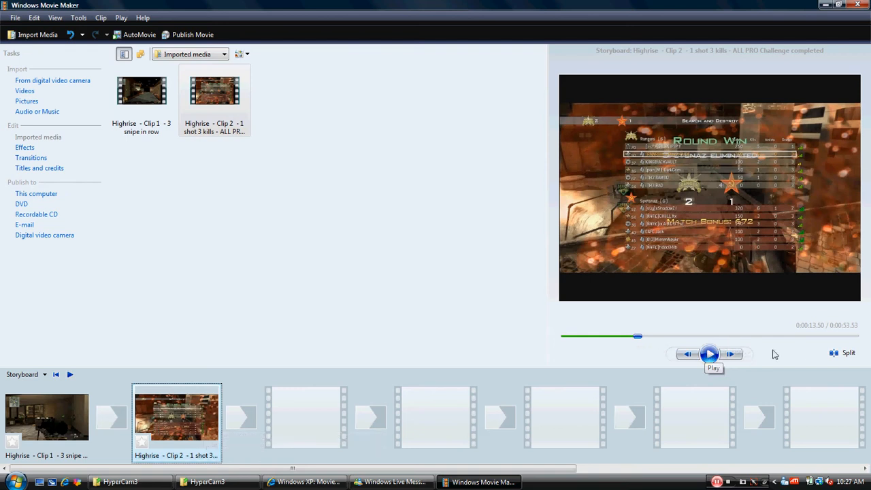
pyautogui.moveTo(207, 418)
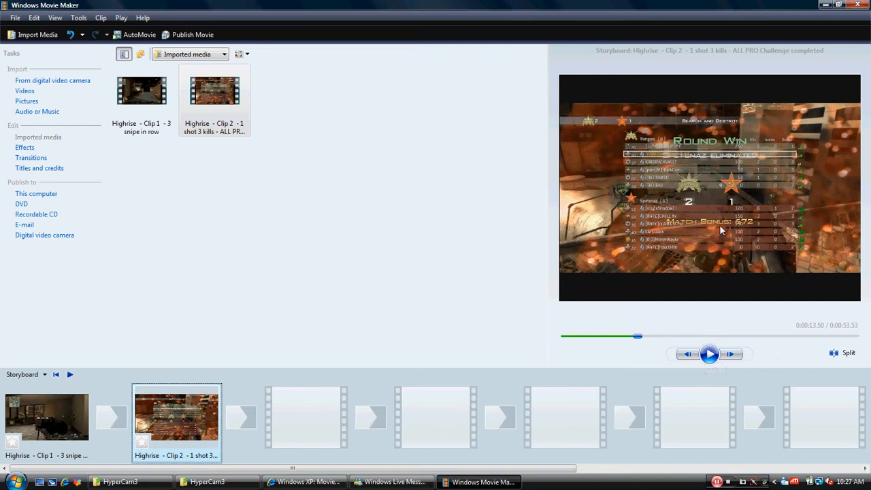
pyautogui.moveTo(823, 335)
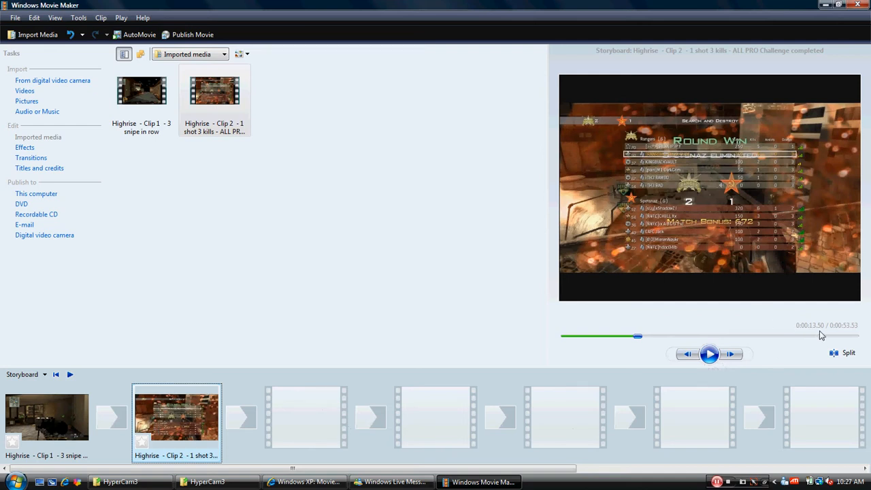
pyautogui.moveTo(847, 335)
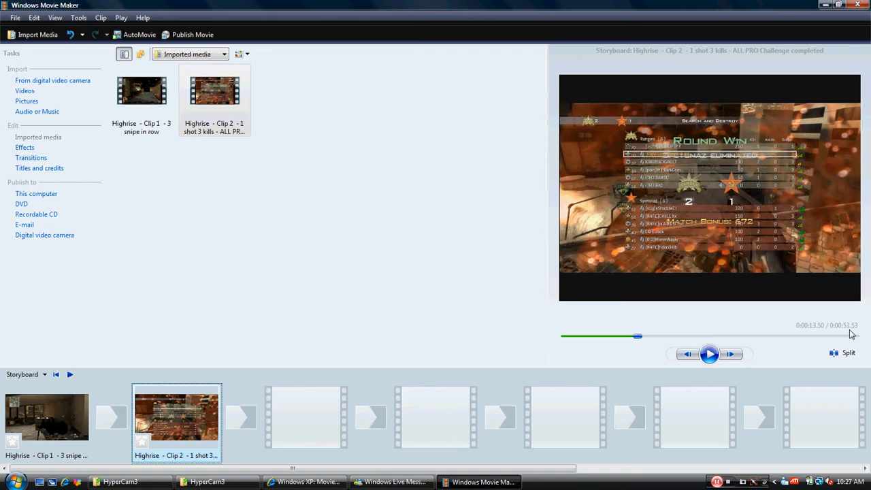
pyautogui.click(215, 93)
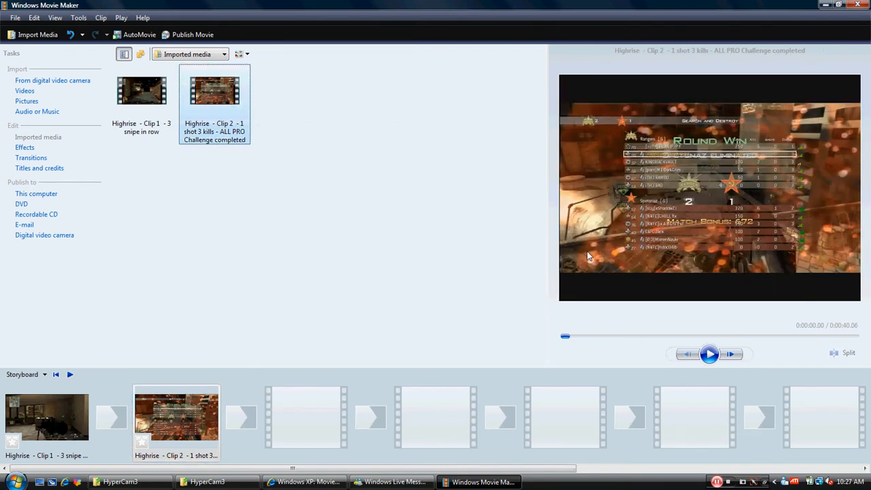
pyautogui.click(46, 417)
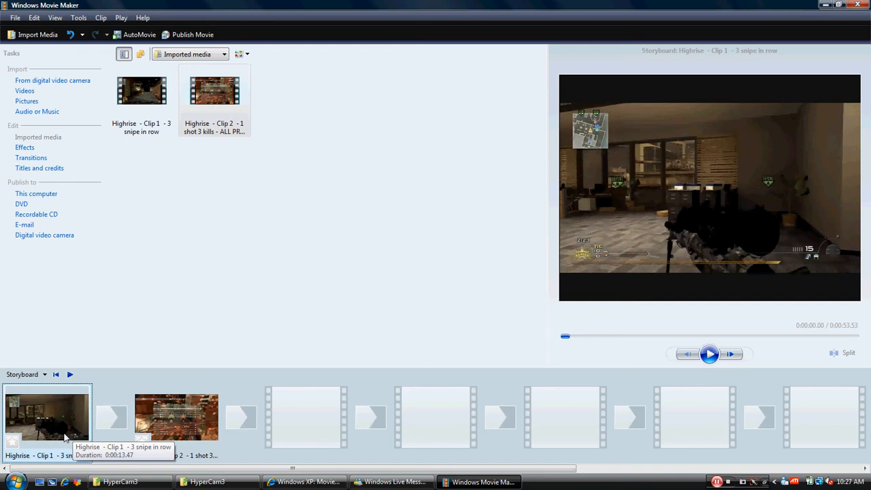
pyautogui.moveTo(211, 155)
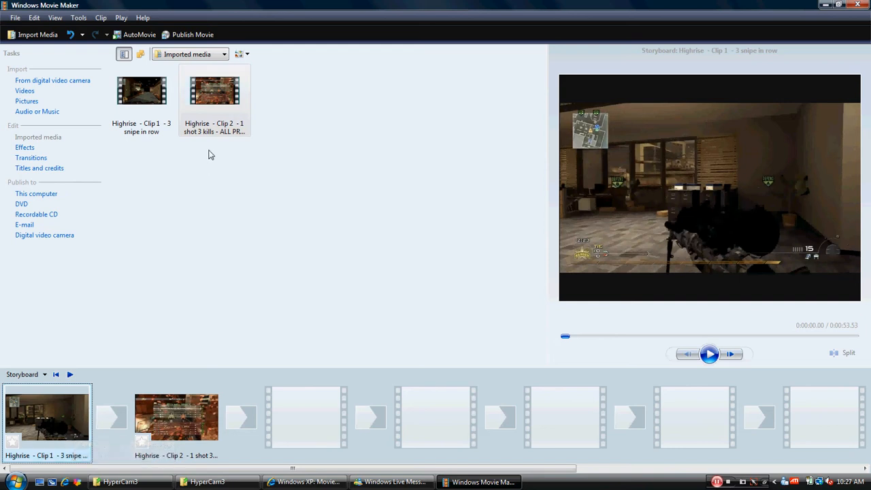
pyautogui.moveTo(177, 416)
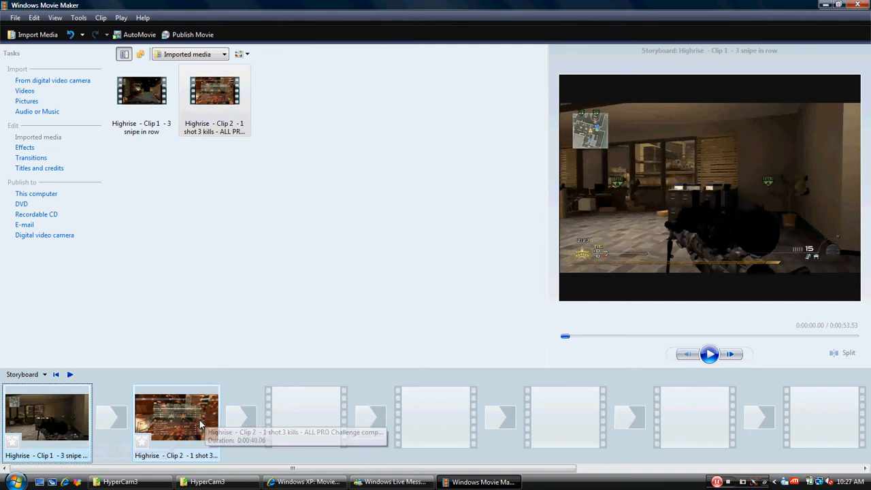
# Step: Select Clip 2 and scrub its preview to the one-shot kill moment, playing it to check
pyautogui.click(177, 415)
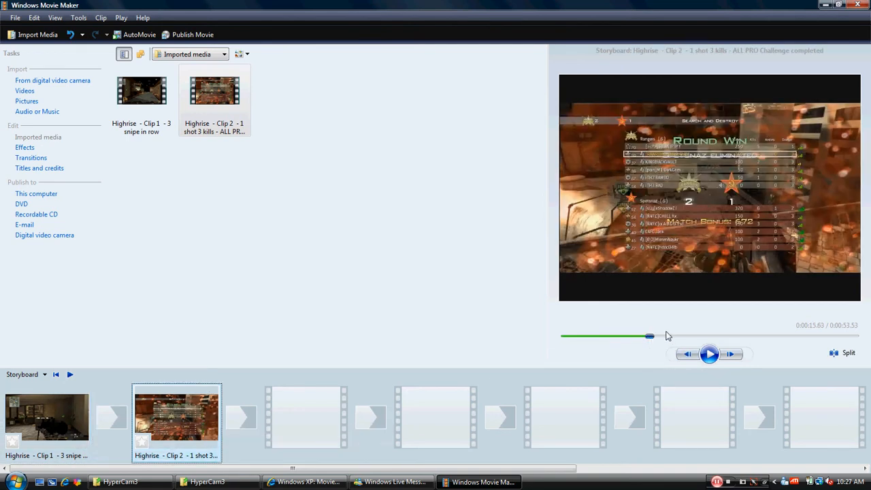
pyautogui.moveTo(651, 335); pyautogui.dragTo(661, 335)
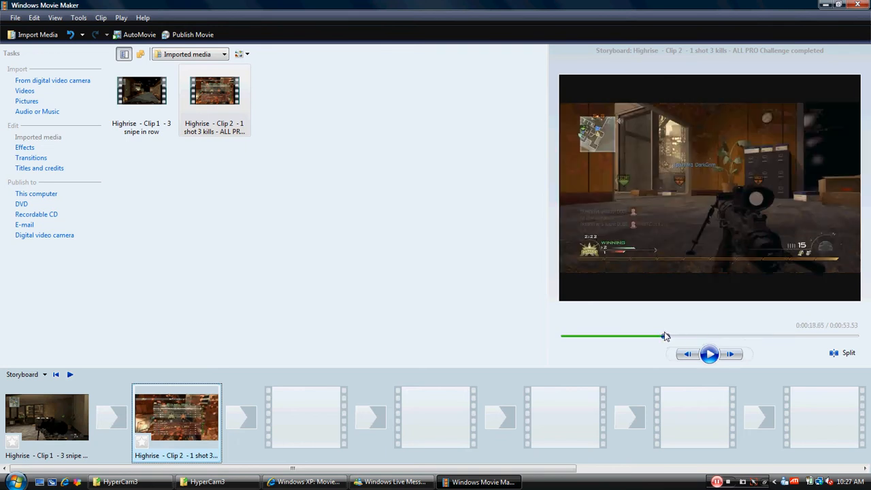
pyautogui.moveTo(665, 336); pyautogui.dragTo(625, 337)
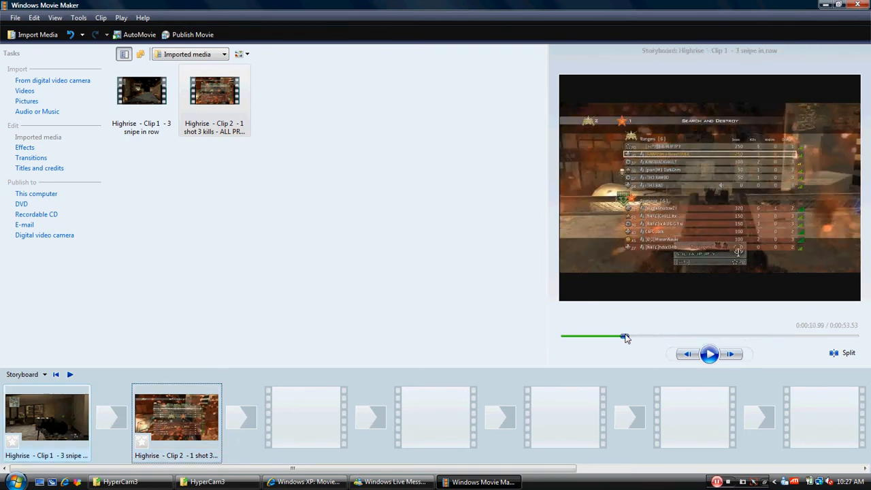
pyautogui.moveTo(625, 337); pyautogui.dragTo(640, 338)
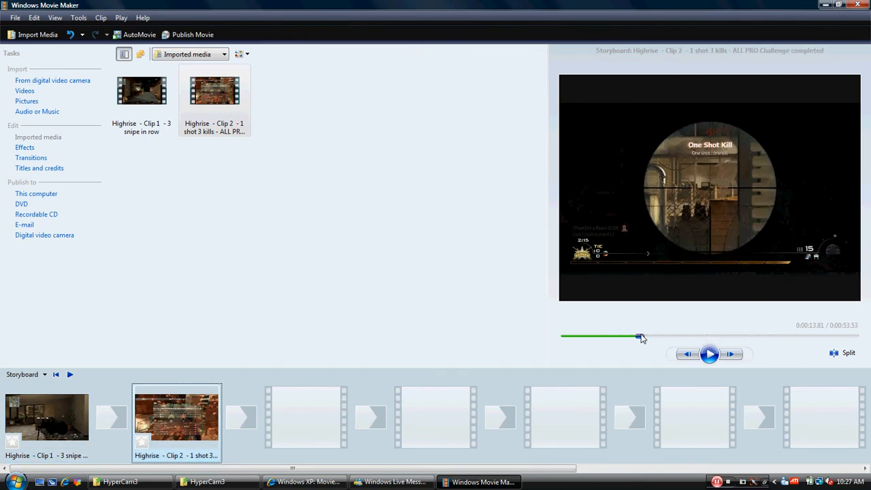
pyautogui.click(710, 354)
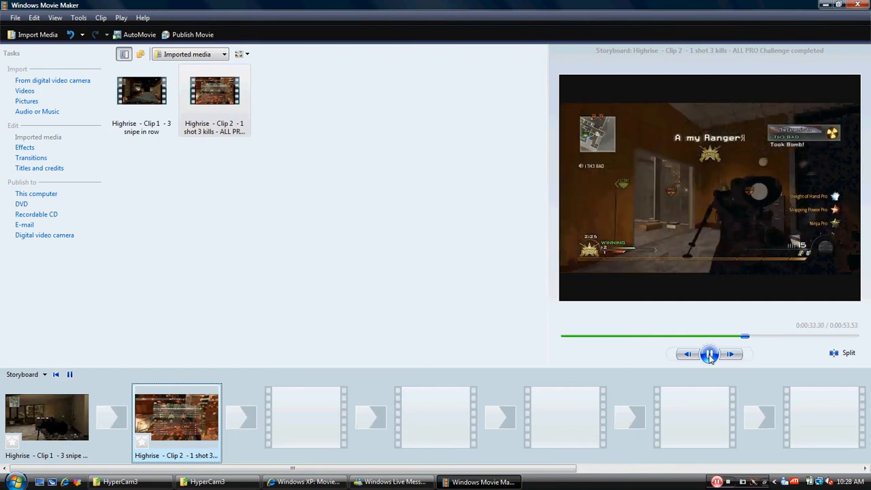
pyautogui.click(709, 354)
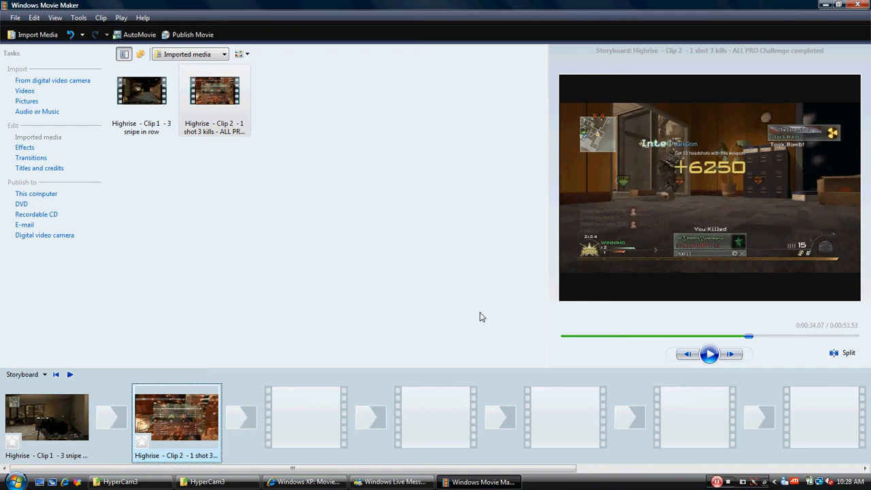
pyautogui.moveTo(702, 184)
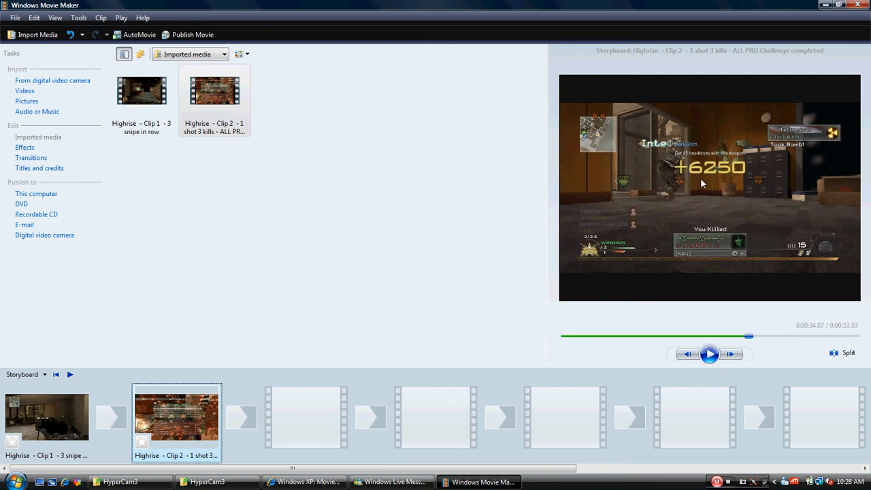
pyautogui.moveTo(680, 215)
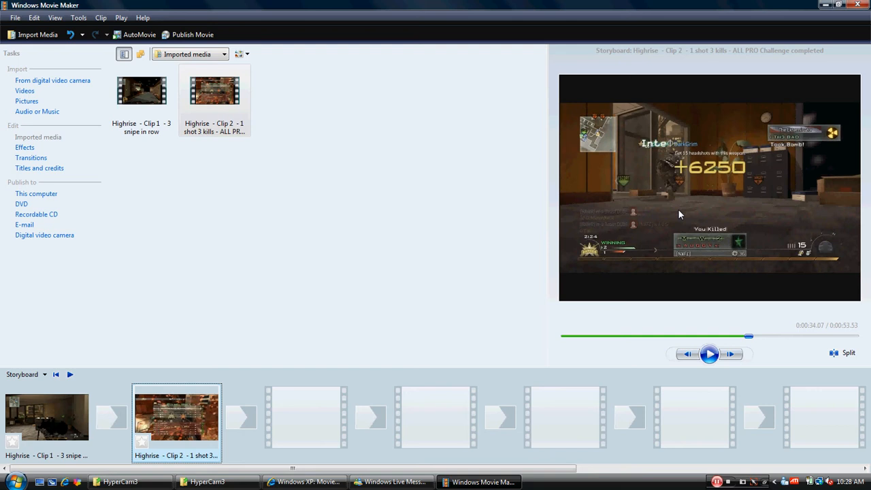
pyautogui.moveTo(709, 199)
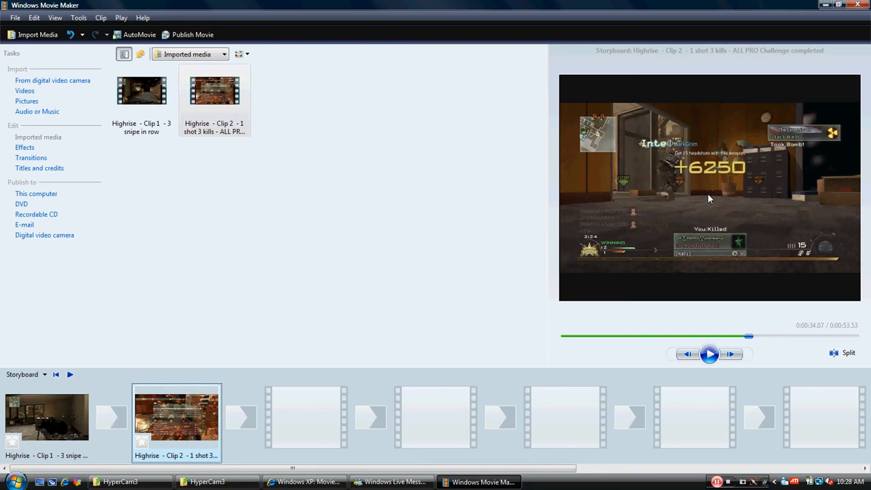
pyautogui.moveTo(815, 332)
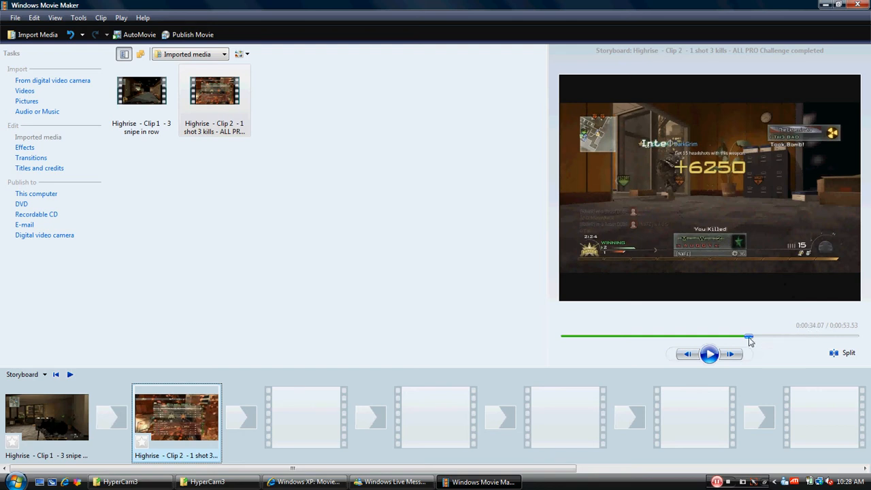
# Step: Settle Clip 2's seek slider on the cut point at roughly 0:00:30
pyautogui.moveTo(749, 337); pyautogui.dragTo(746, 336)
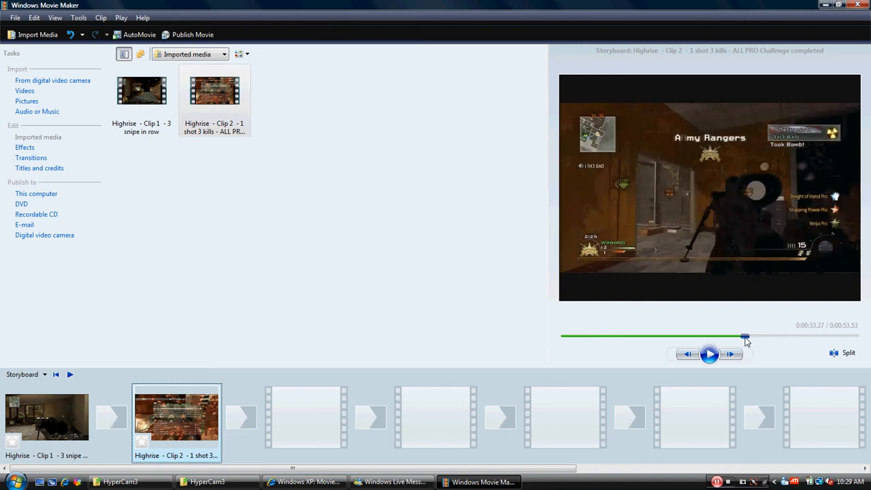
pyautogui.moveTo(747, 336); pyautogui.dragTo(738, 336)
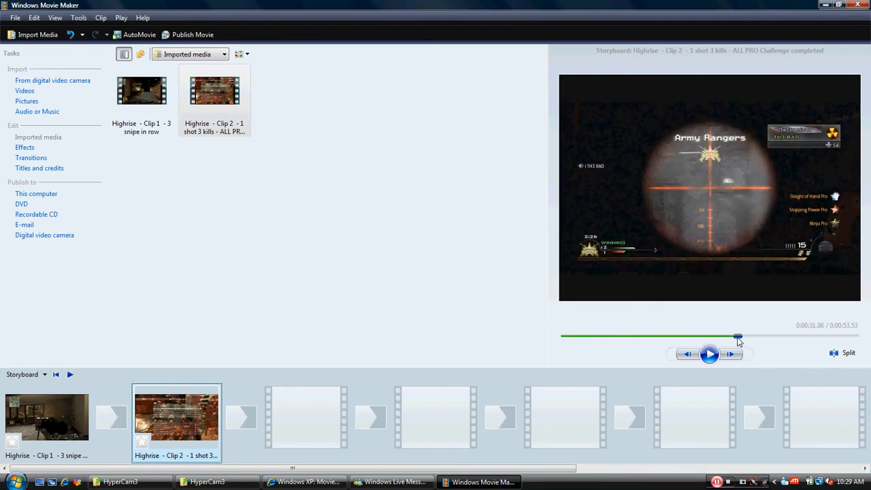
pyautogui.moveTo(738, 336); pyautogui.dragTo(730, 336)
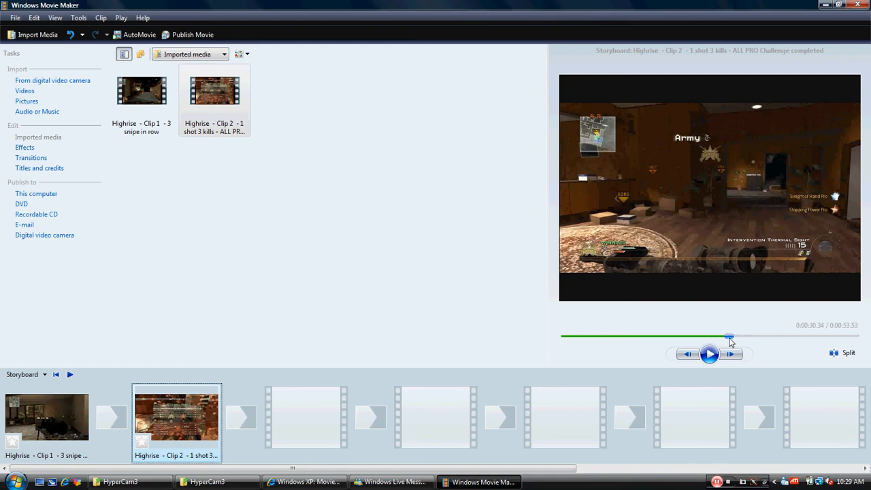
pyautogui.moveTo(849, 353)
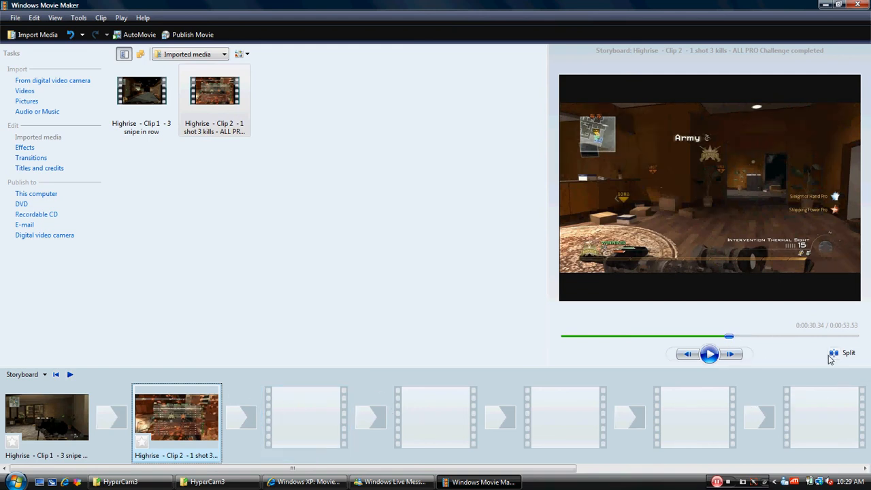
# Step: Split Clip 2 at about 30 seconds and remove the unwanted piece from the storyboard
pyautogui.click(849, 352)
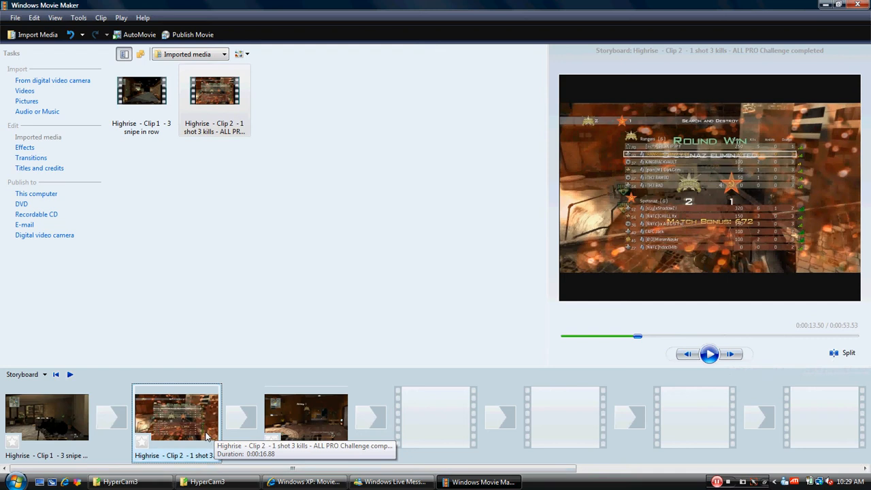
pyautogui.rightClick(177, 416)
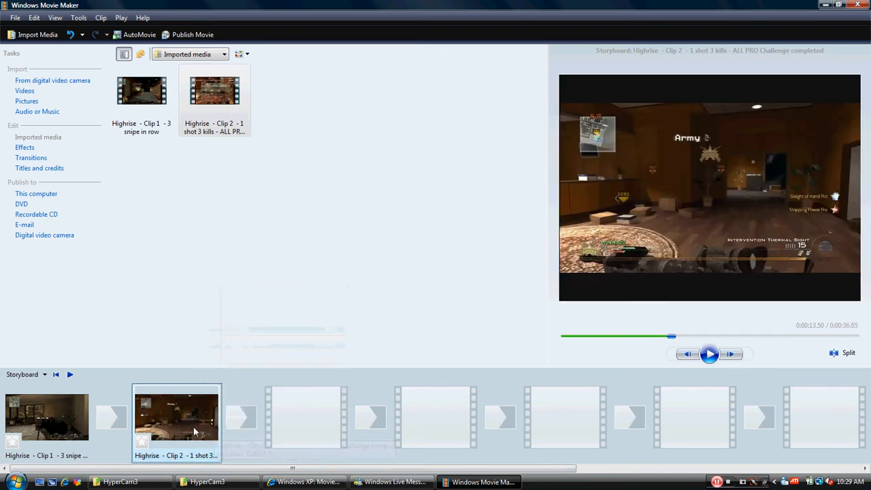
pyautogui.moveTo(177, 423)
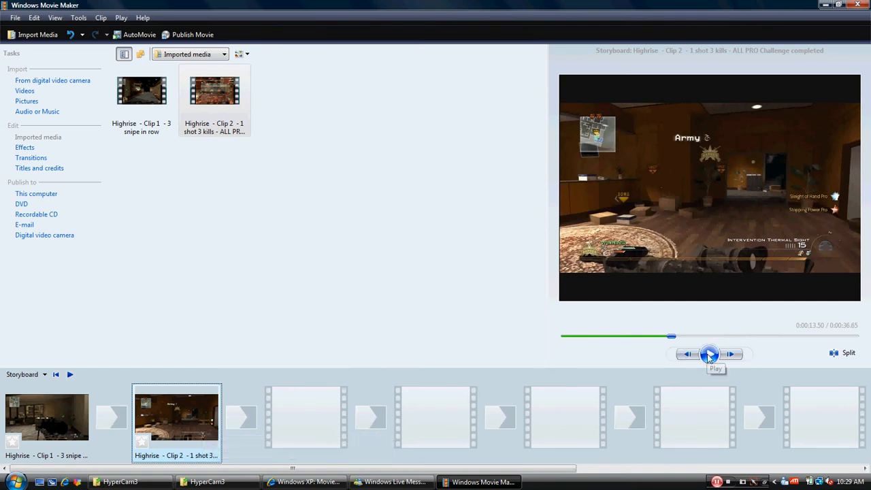
# Step: Play the shortened Clip 2, seek to where the killcam begins and split it there
pyautogui.click(709, 354)
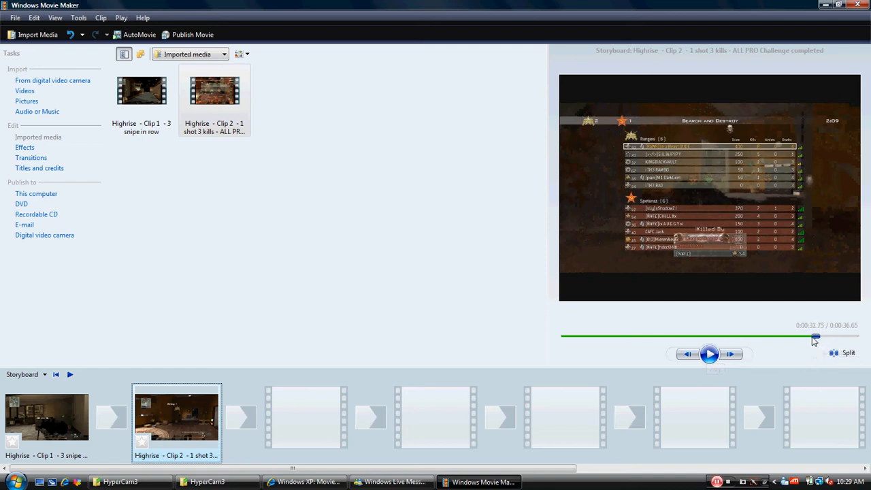
pyautogui.moveTo(816, 338); pyautogui.dragTo(812, 338)
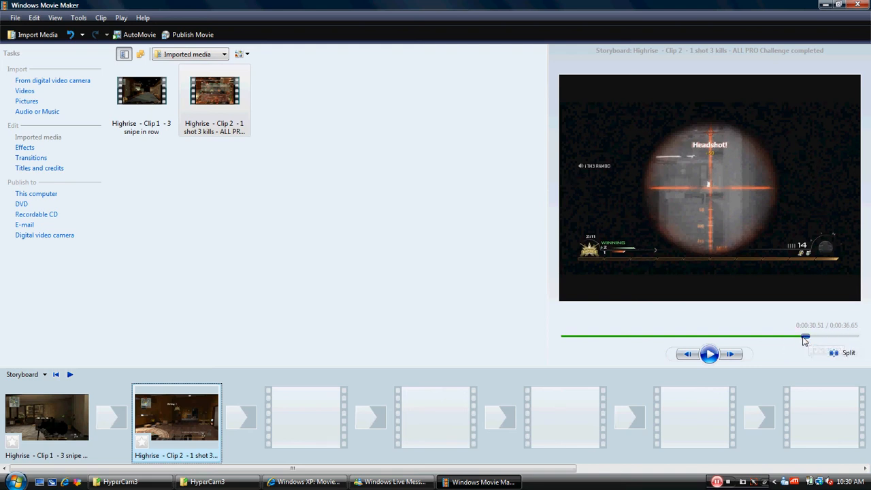
pyautogui.moveTo(806, 335); pyautogui.dragTo(819, 335)
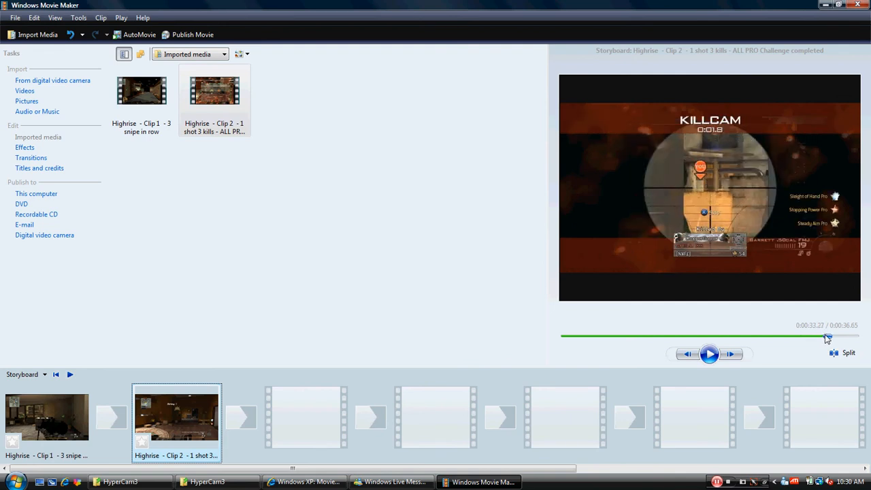
pyautogui.click(849, 353)
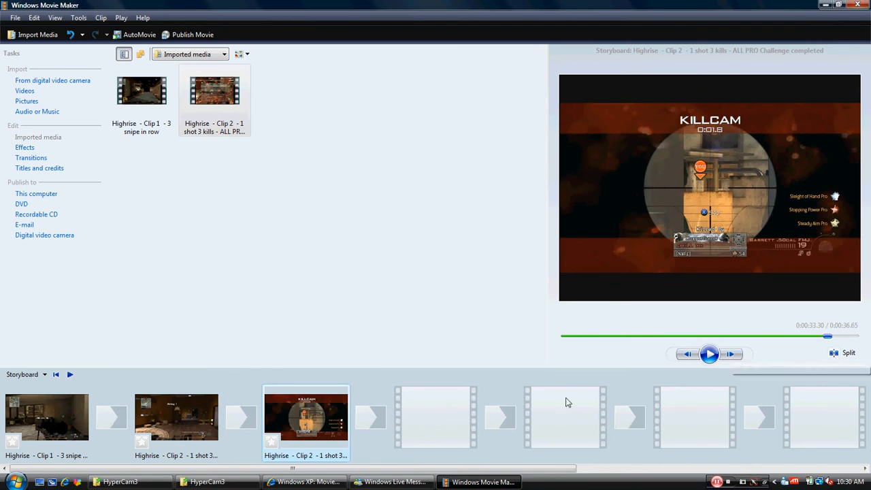
# Step: Check the killcam piece, remove it from the storyboard and reselect Clip 1
pyautogui.click(177, 416)
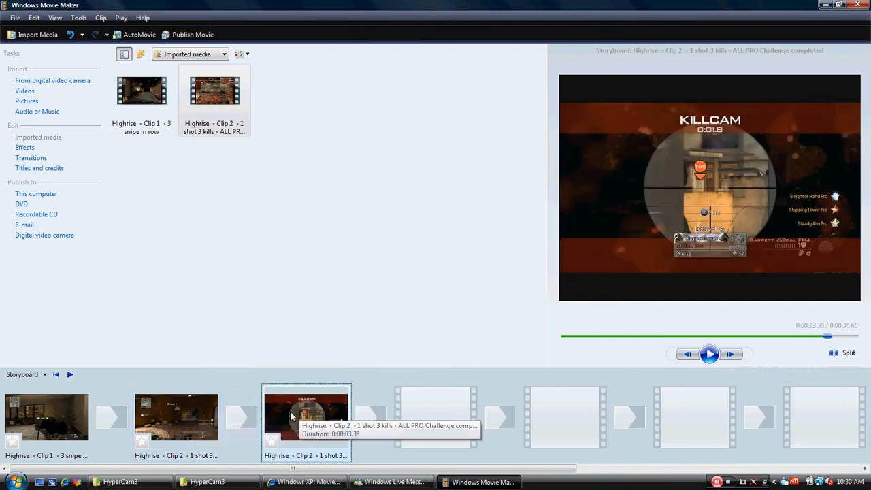
pyautogui.click(711, 354)
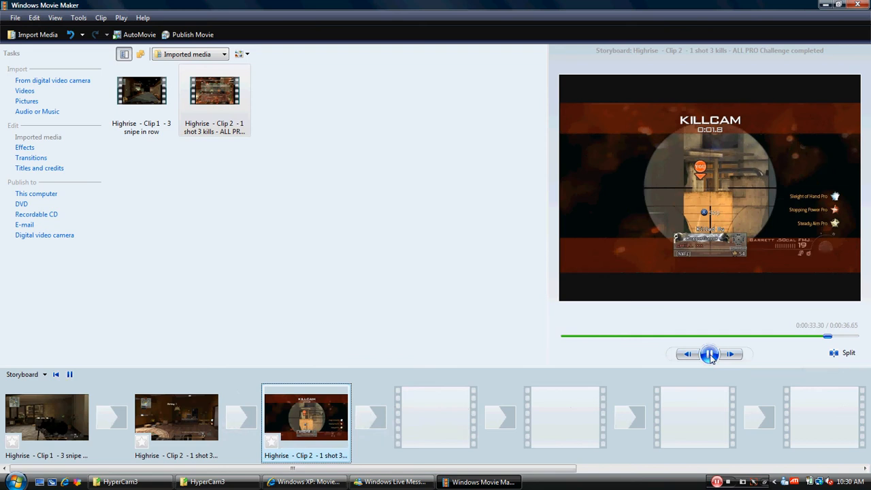
pyautogui.click(709, 354)
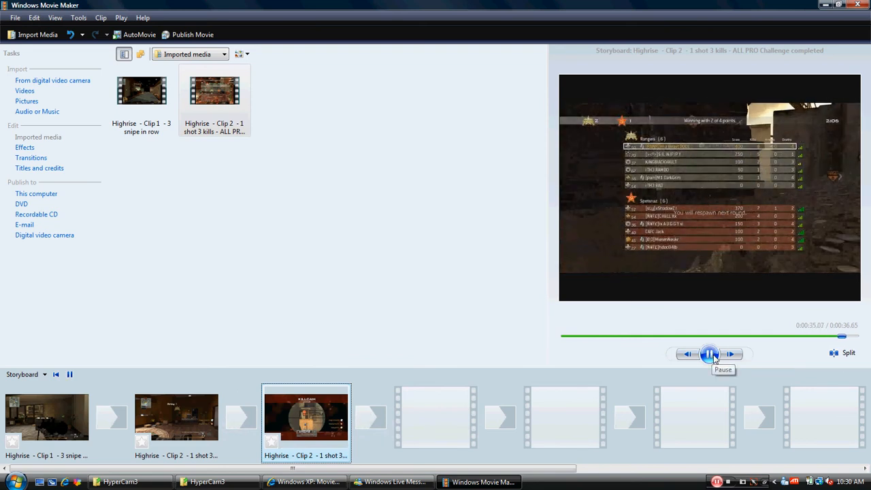
pyautogui.click(711, 354)
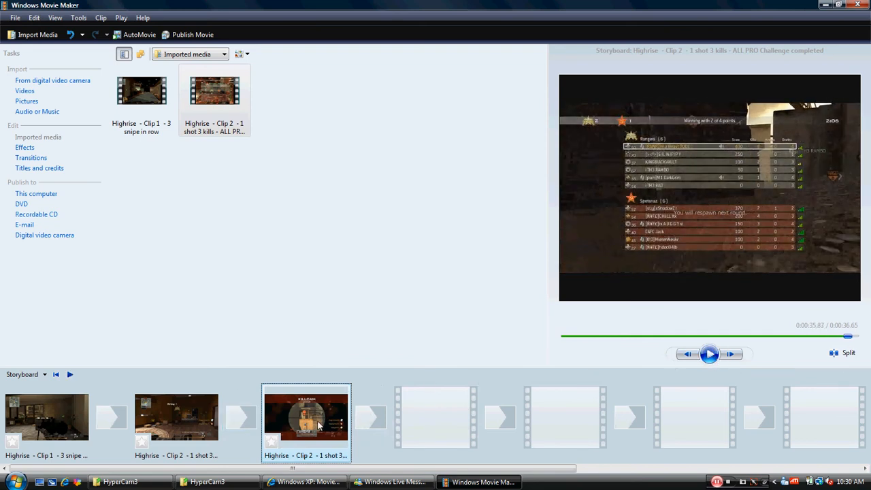
pyautogui.rightClick(305, 416)
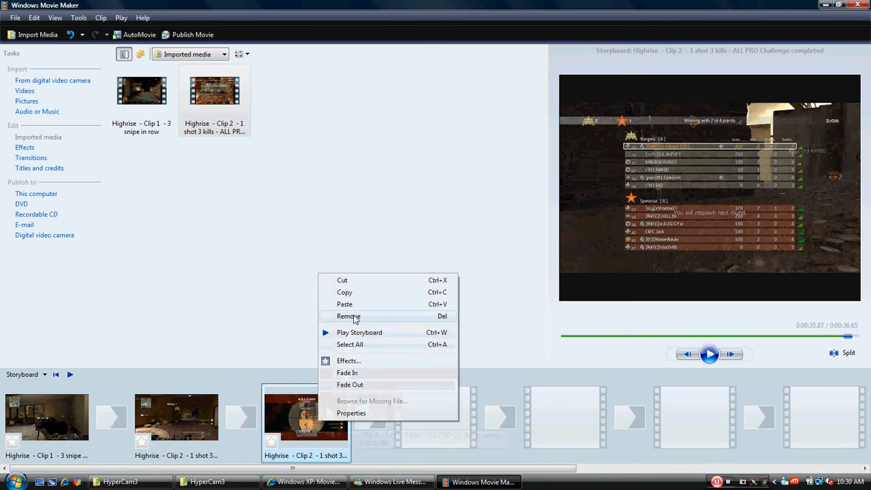
pyautogui.click(349, 316)
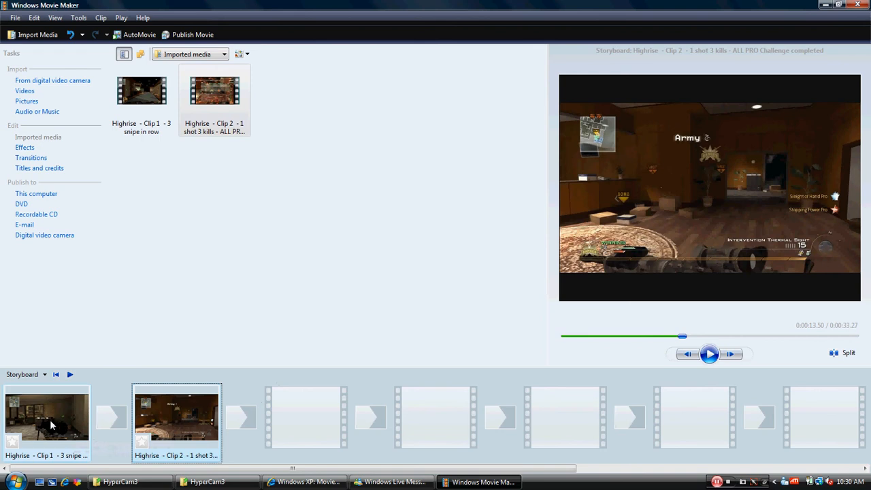
pyautogui.click(46, 415)
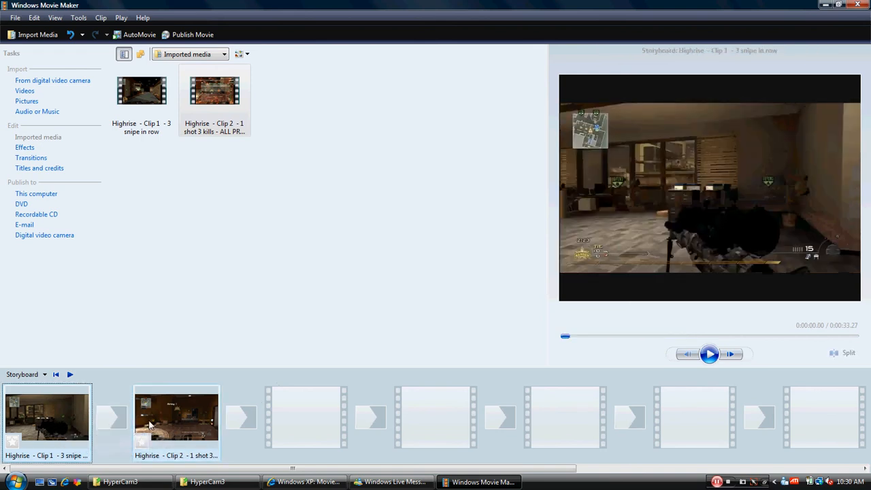
pyautogui.click(177, 415)
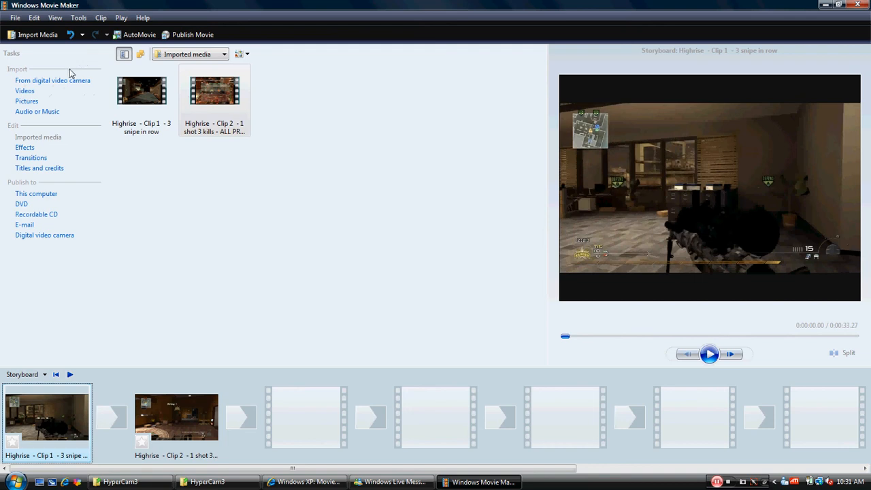
pyautogui.moveTo(37, 112)
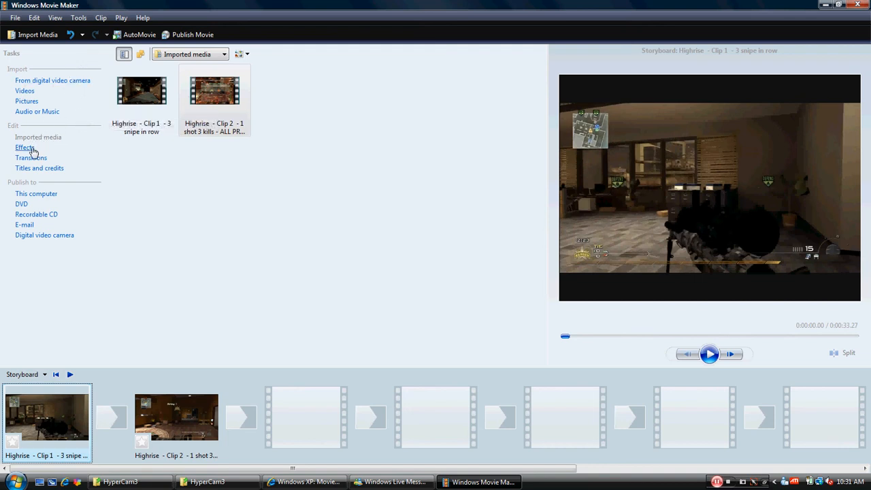
# Step: Show the Effects collection from the Tasks pane and play the 3D Ripple sample
pyautogui.click(25, 147)
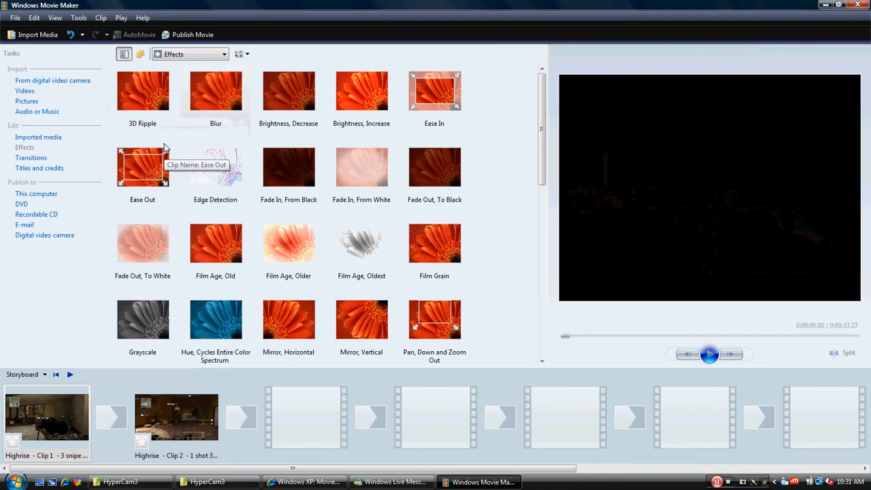
pyautogui.click(141, 92)
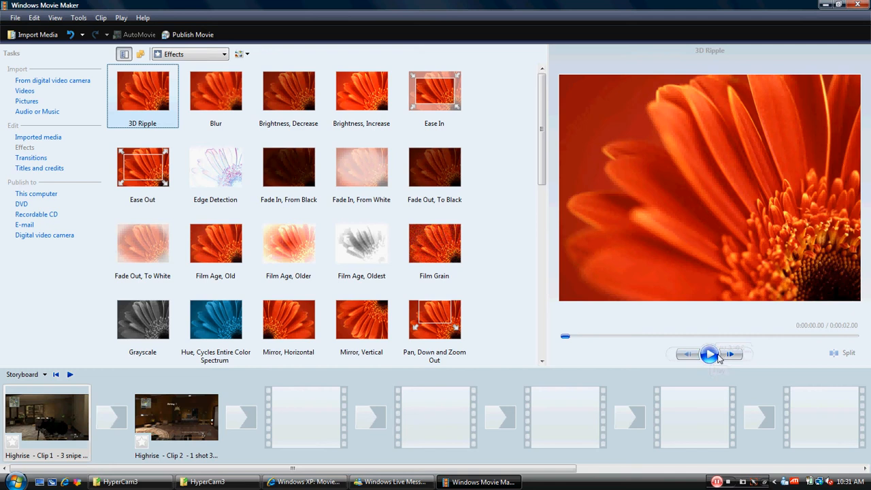
pyautogui.moveTo(55, 407)
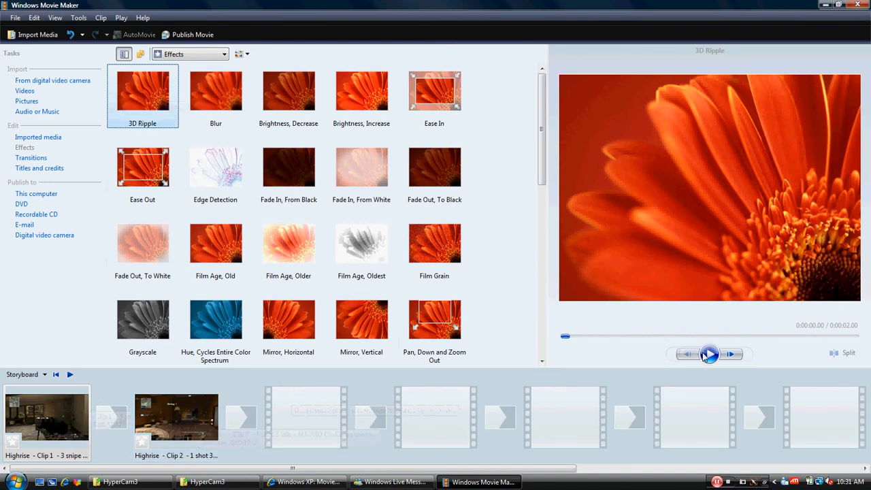
pyautogui.click(709, 354)
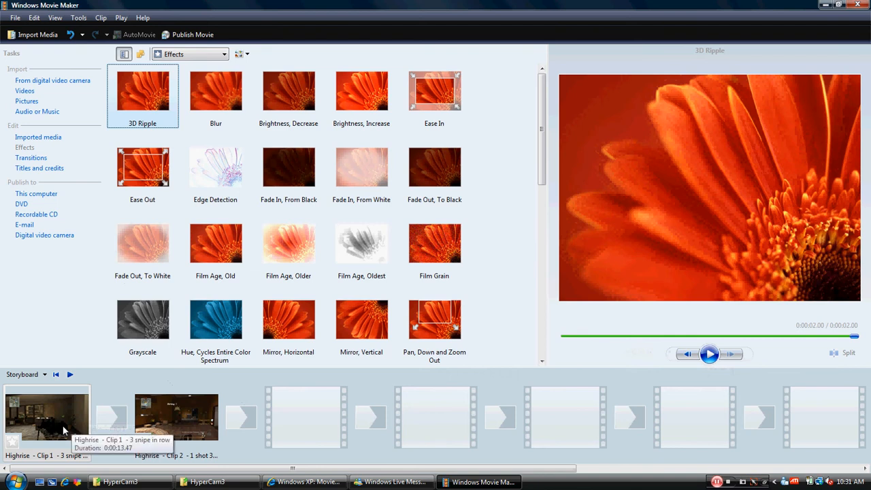
pyautogui.moveTo(158, 100)
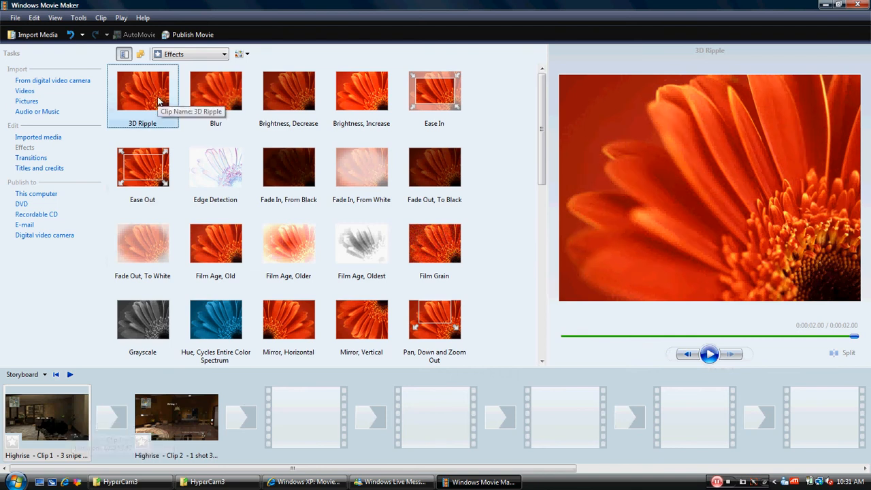
# Step: Add 3D Ripple to Highrise Clip 1 and play the clip twice to preview the effect
pyautogui.rightClick(143, 93)
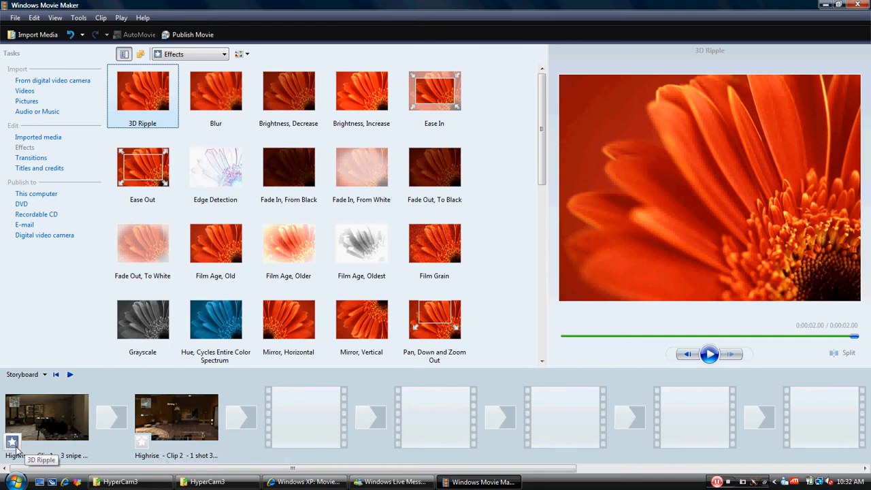
pyautogui.click(46, 417)
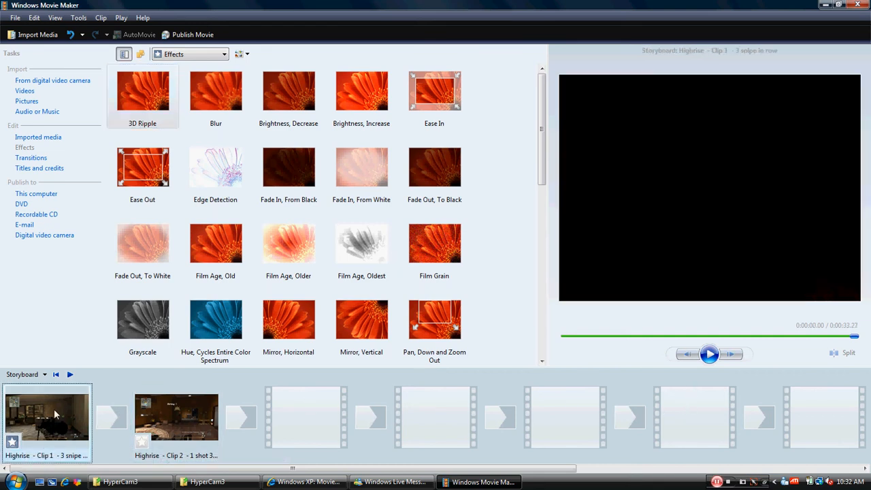
pyautogui.click(709, 354)
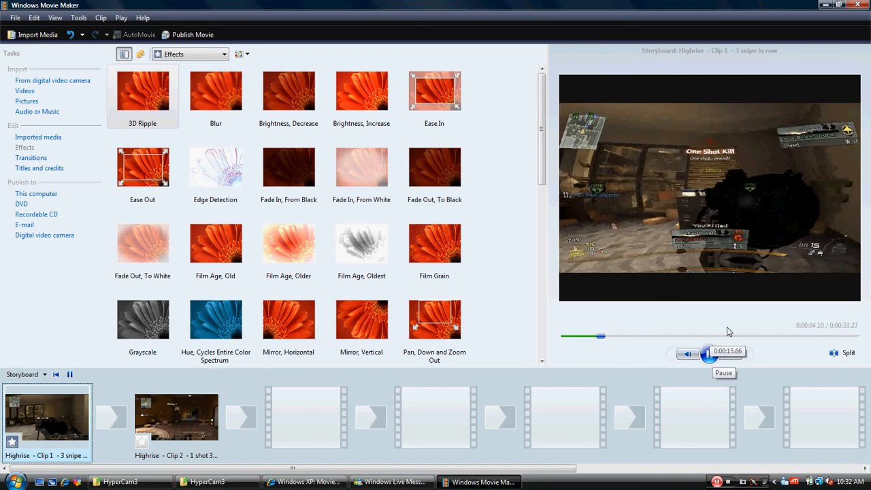
pyautogui.click(688, 354)
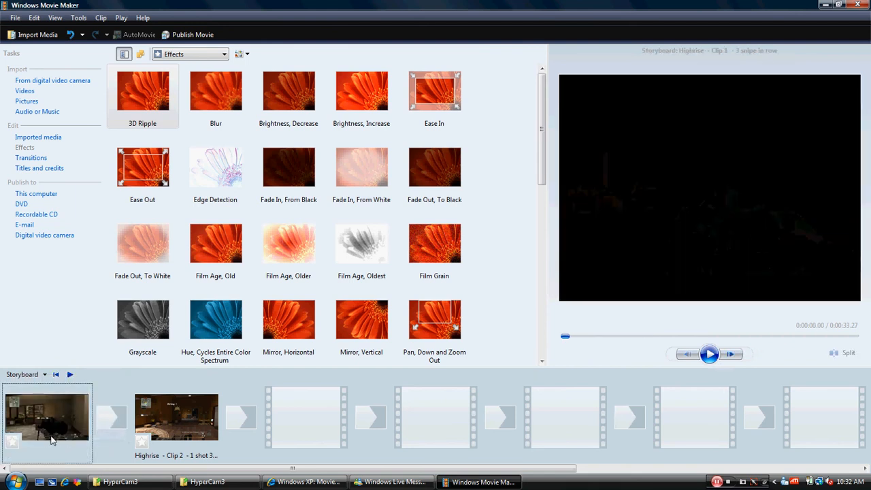
pyautogui.click(710, 354)
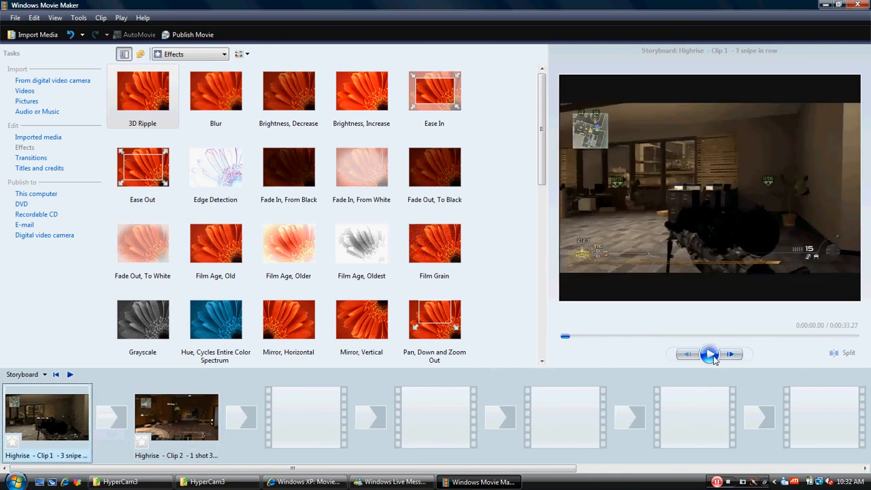
pyautogui.click(711, 354)
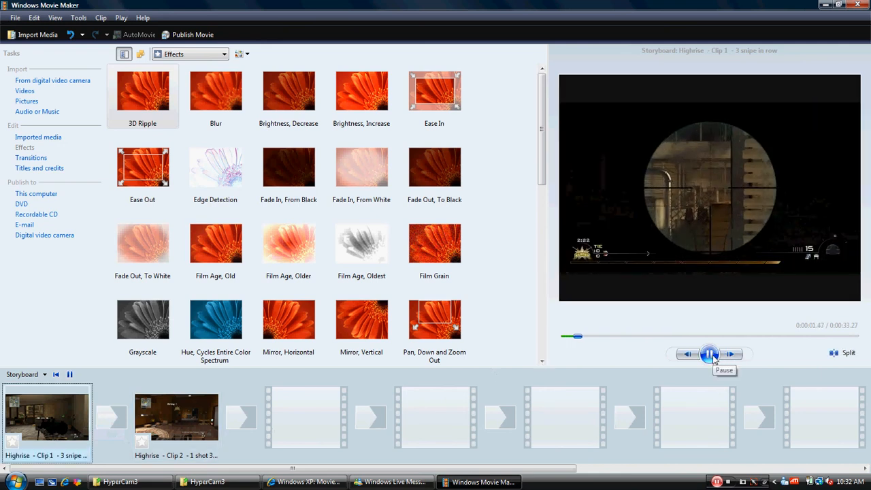
pyautogui.click(711, 354)
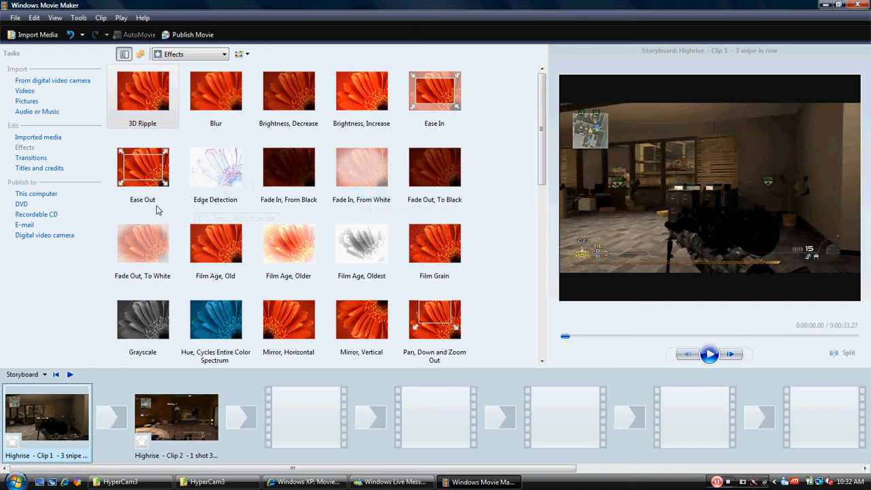
pyautogui.moveTo(152, 214)
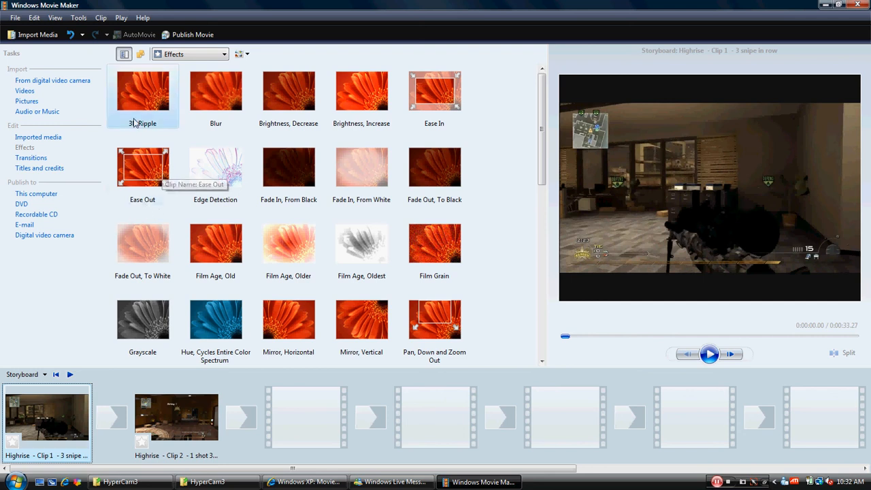
# Step: Show the Transitions collection and play the Bars, Horizontal sample
pyautogui.click(31, 158)
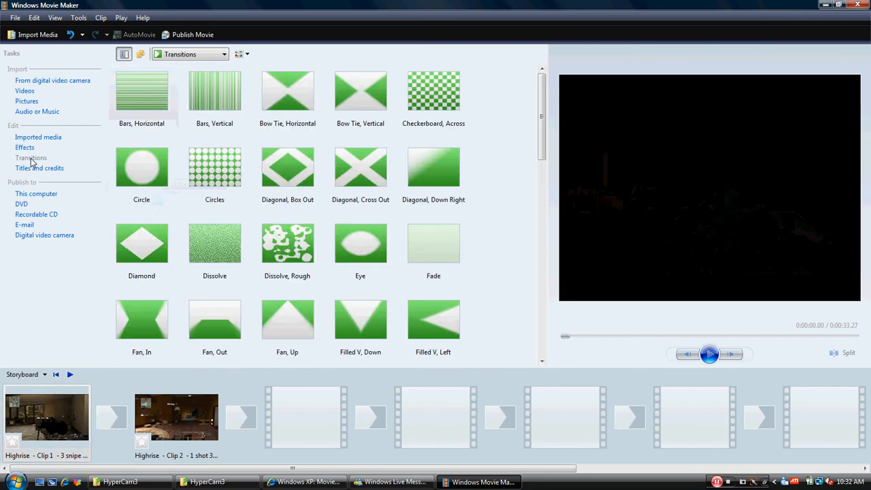
pyautogui.click(177, 416)
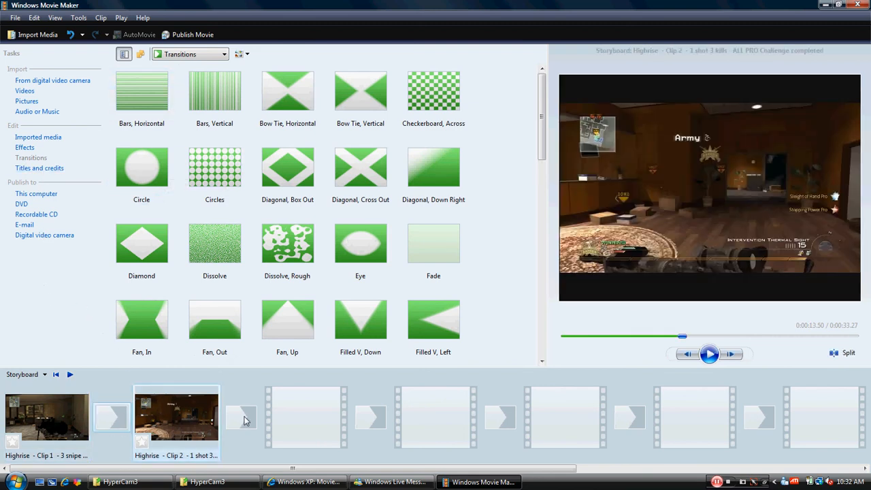
pyautogui.click(142, 90)
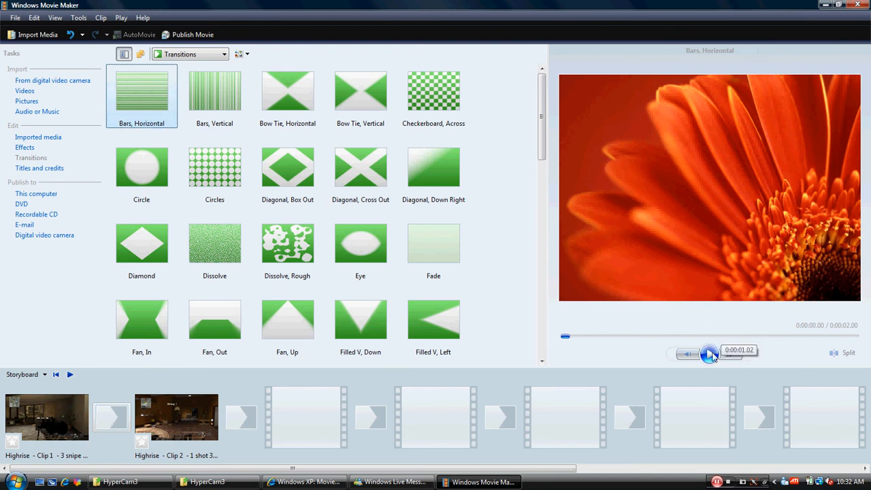
pyautogui.click(711, 354)
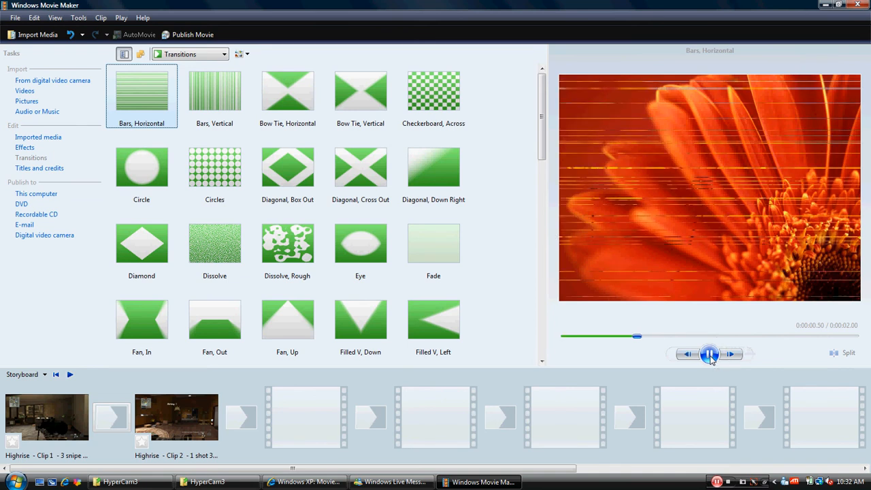
pyautogui.click(709, 354)
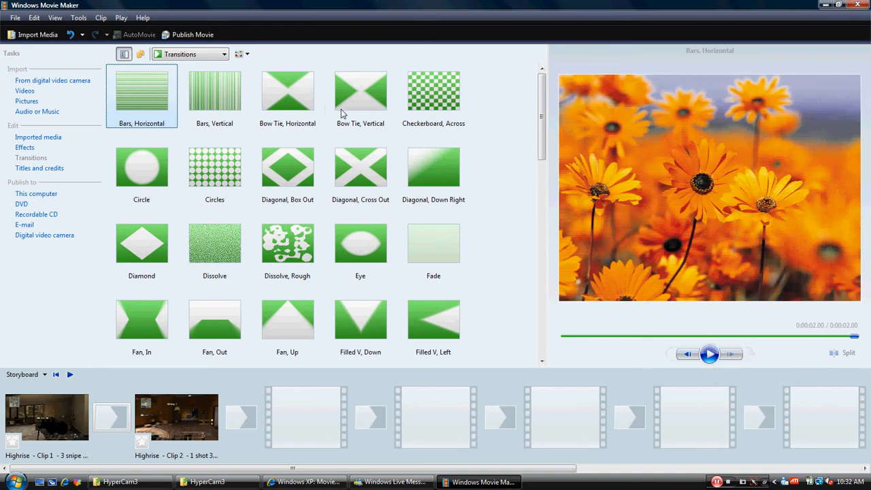
# Step: Play the Bow Tie, Horizontal and Bow Tie, Vertical transition samples
pyautogui.click(287, 90)
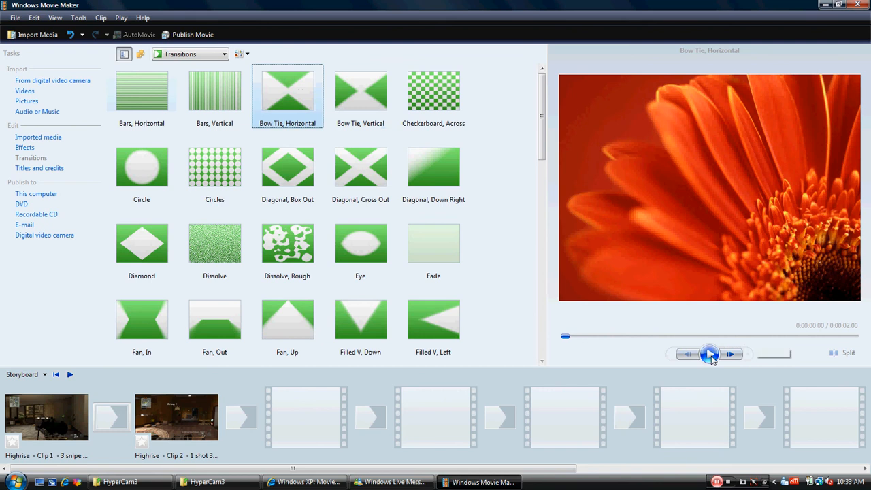
pyautogui.click(709, 354)
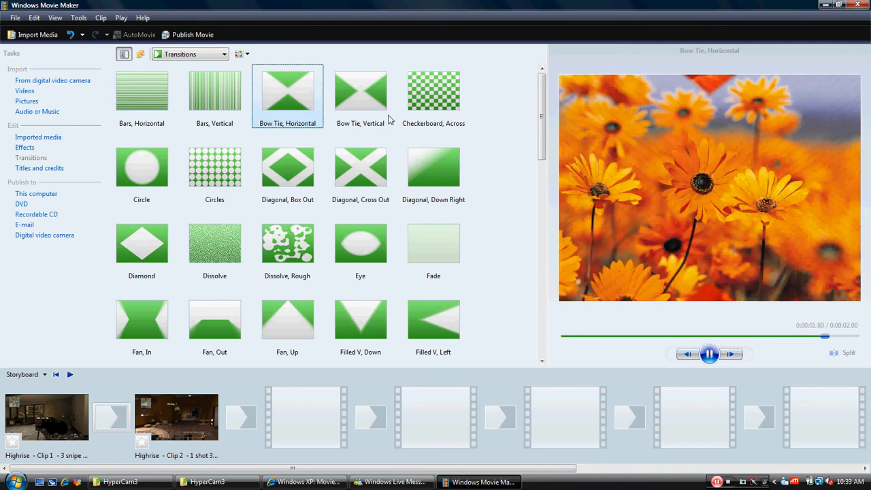
pyautogui.click(360, 90)
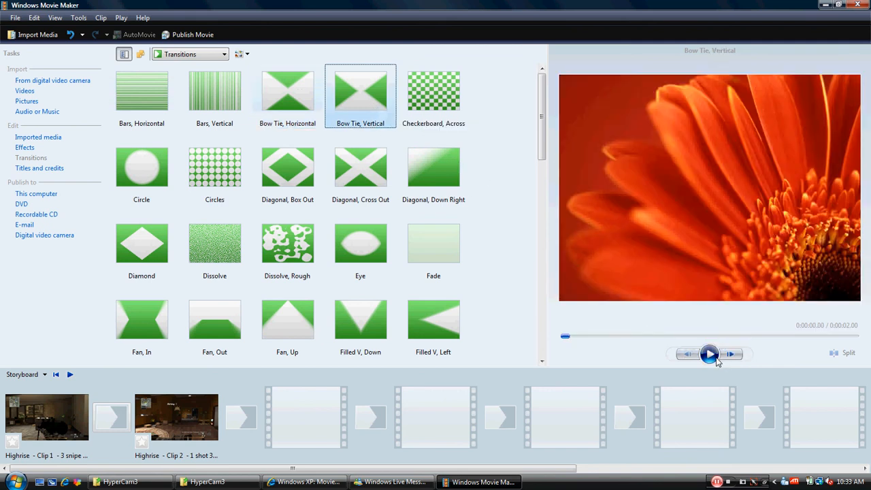
pyautogui.click(709, 354)
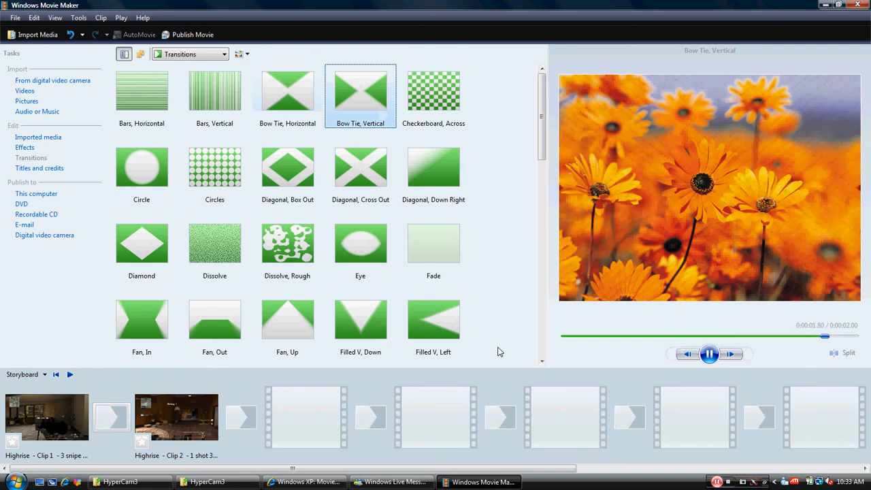
pyautogui.click(710, 354)
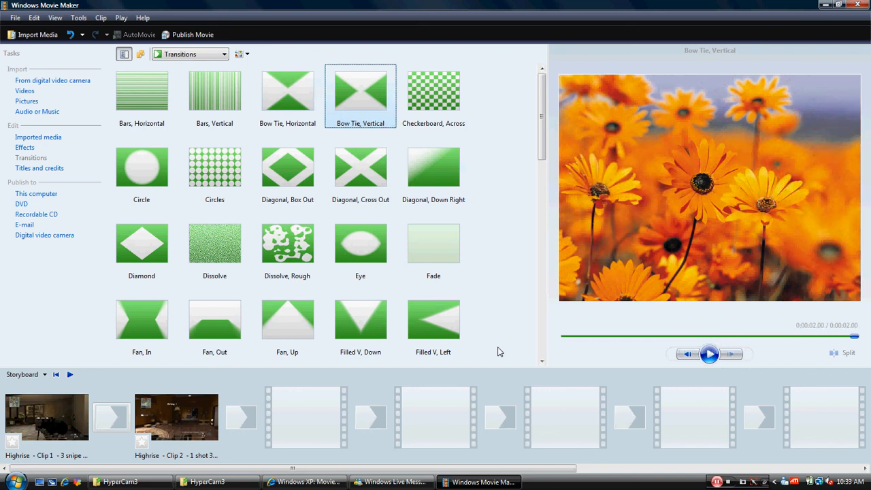
pyautogui.moveTo(484, 318)
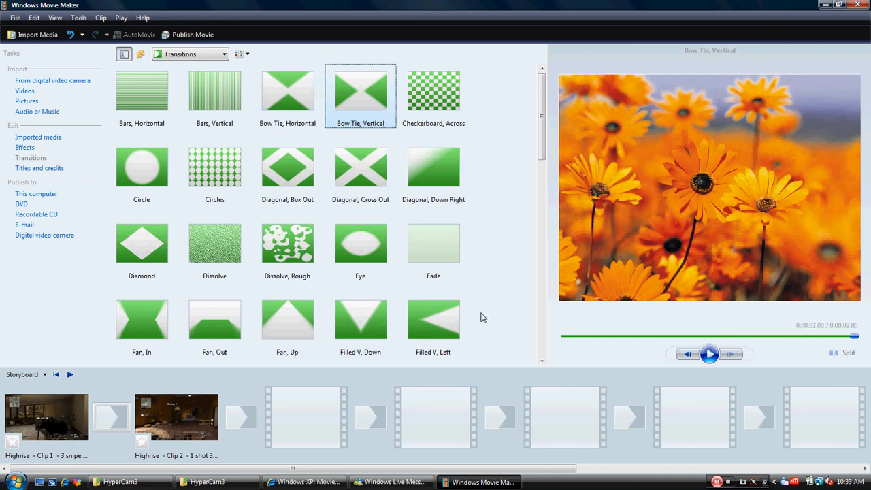
# Step: Pick Wheel, 4 Spokes further down the list, preview it and place it between Clip 1 and Clip 2
pyautogui.scroll(-3)
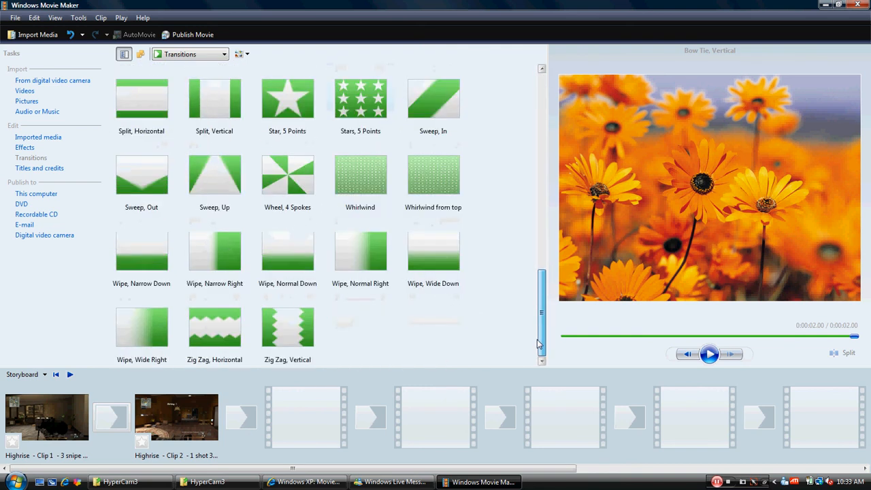
pyautogui.moveTo(287, 177)
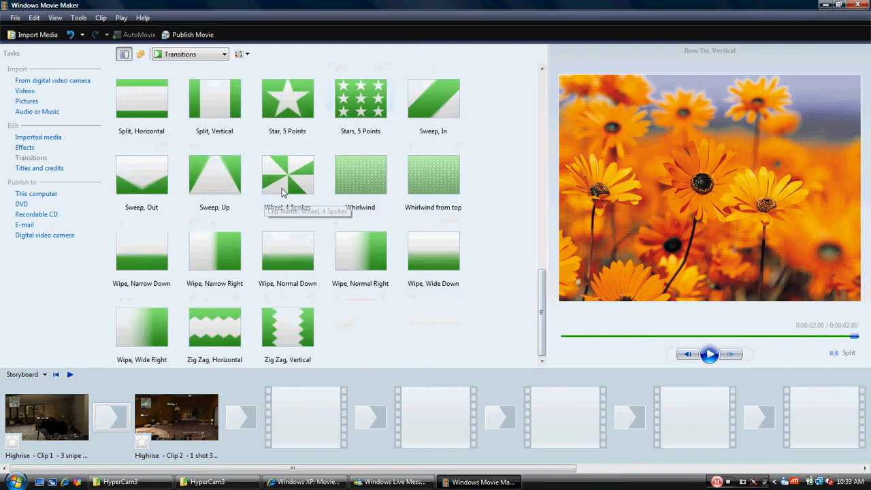
pyautogui.click(288, 176)
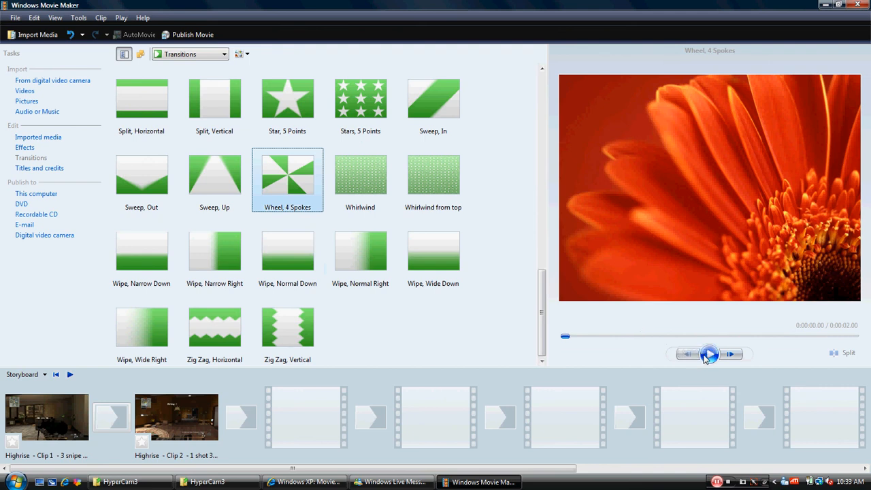
pyautogui.click(708, 354)
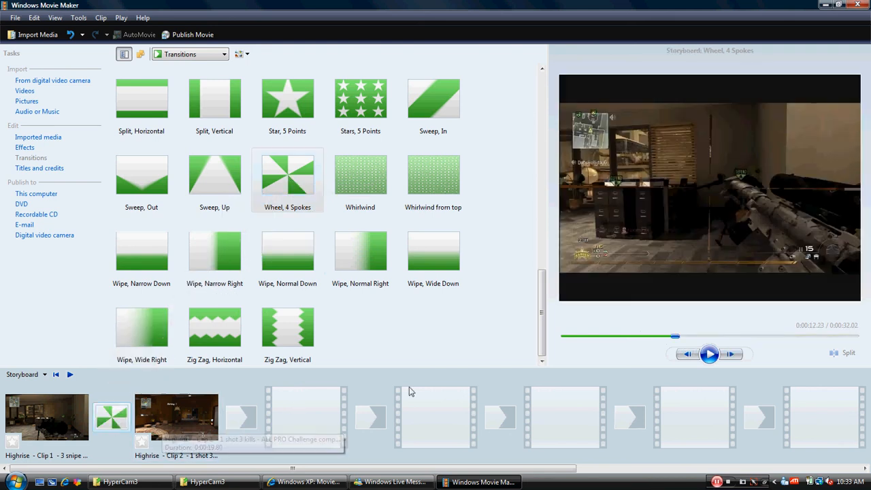
pyautogui.moveTo(675, 337); pyautogui.dragTo(656, 336)
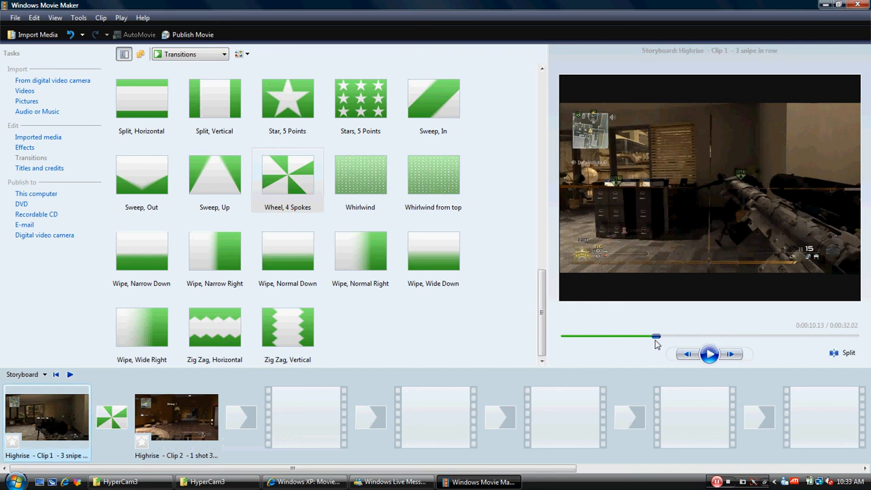
pyautogui.click(710, 354)
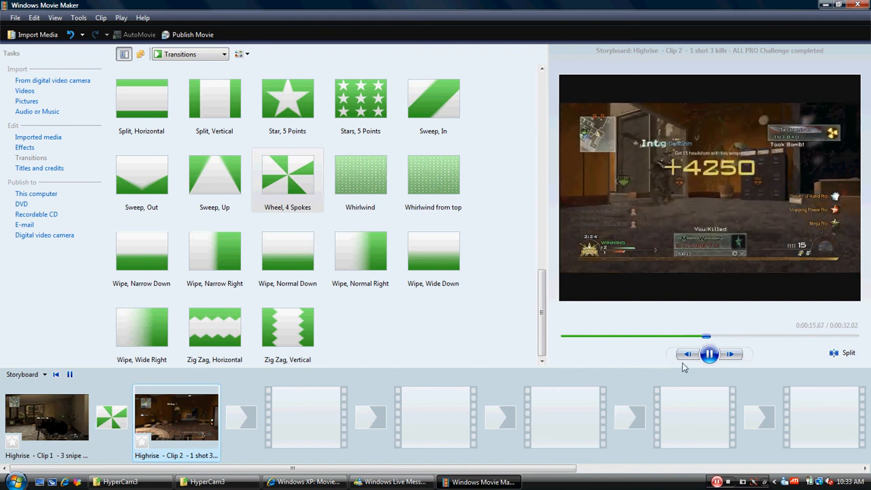
pyautogui.click(709, 354)
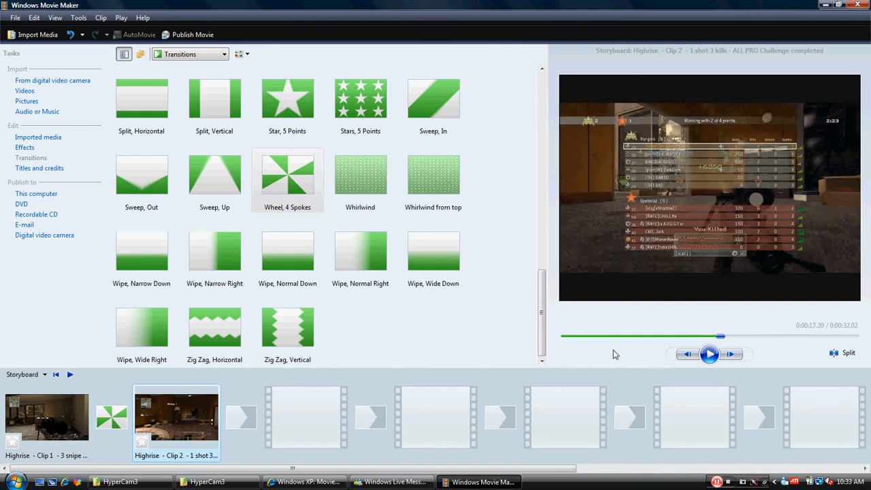